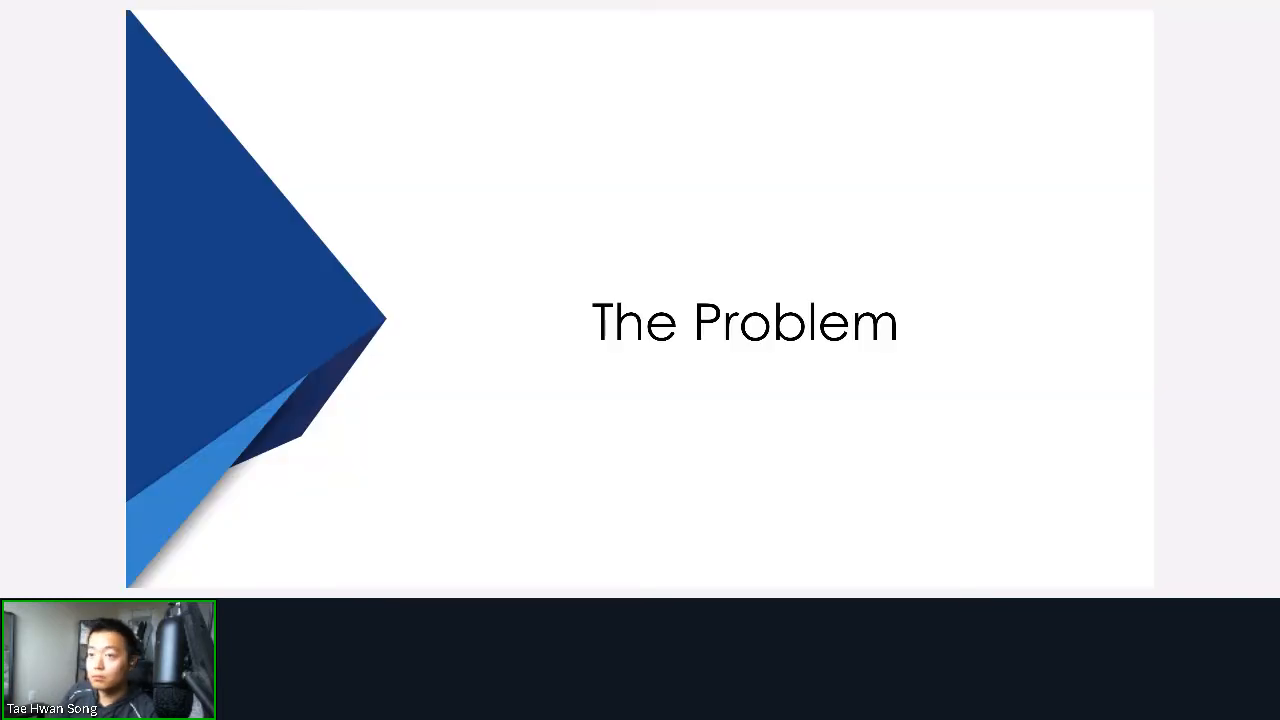
# Advance past The Problem title slide to the EasyAuth definition slide
pyautogui.press('right')
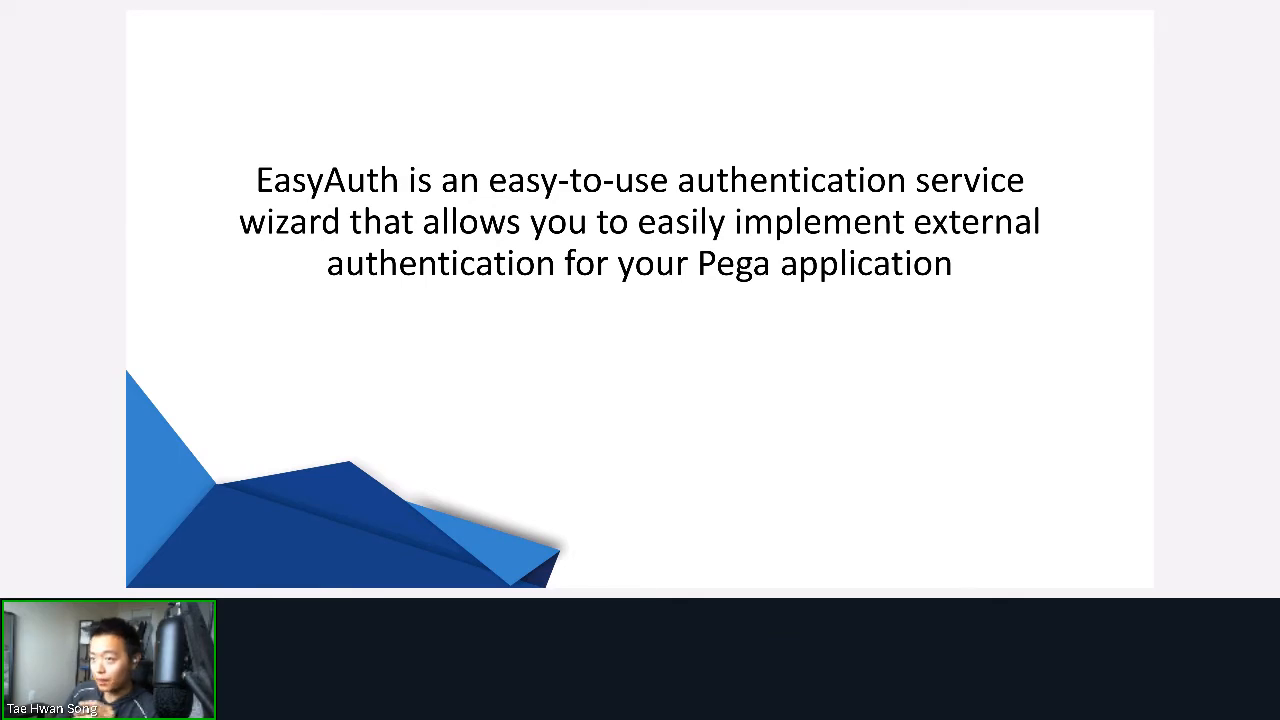
# Advance to the Quickly Implement External Authentication benefits slide
pyautogui.press('right')
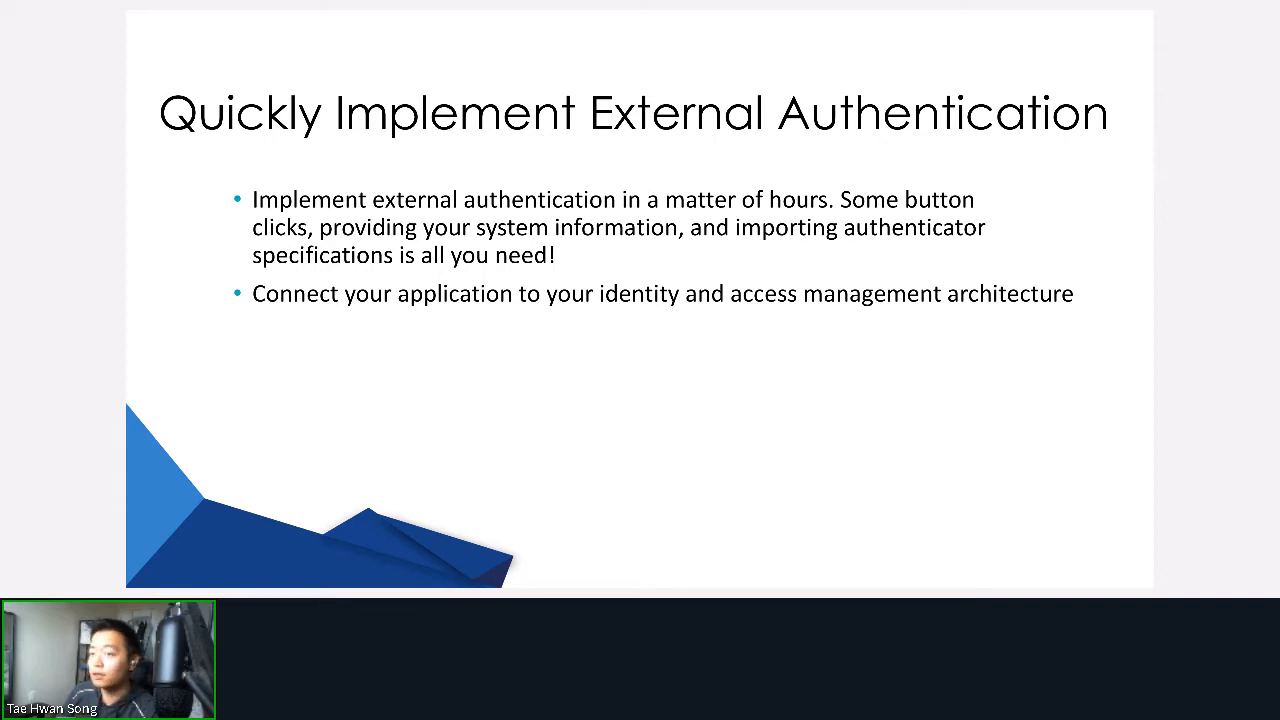
# Advance through Enhance End User Experience to Improve Security and Risk Mitigation
pyautogui.press('Right')
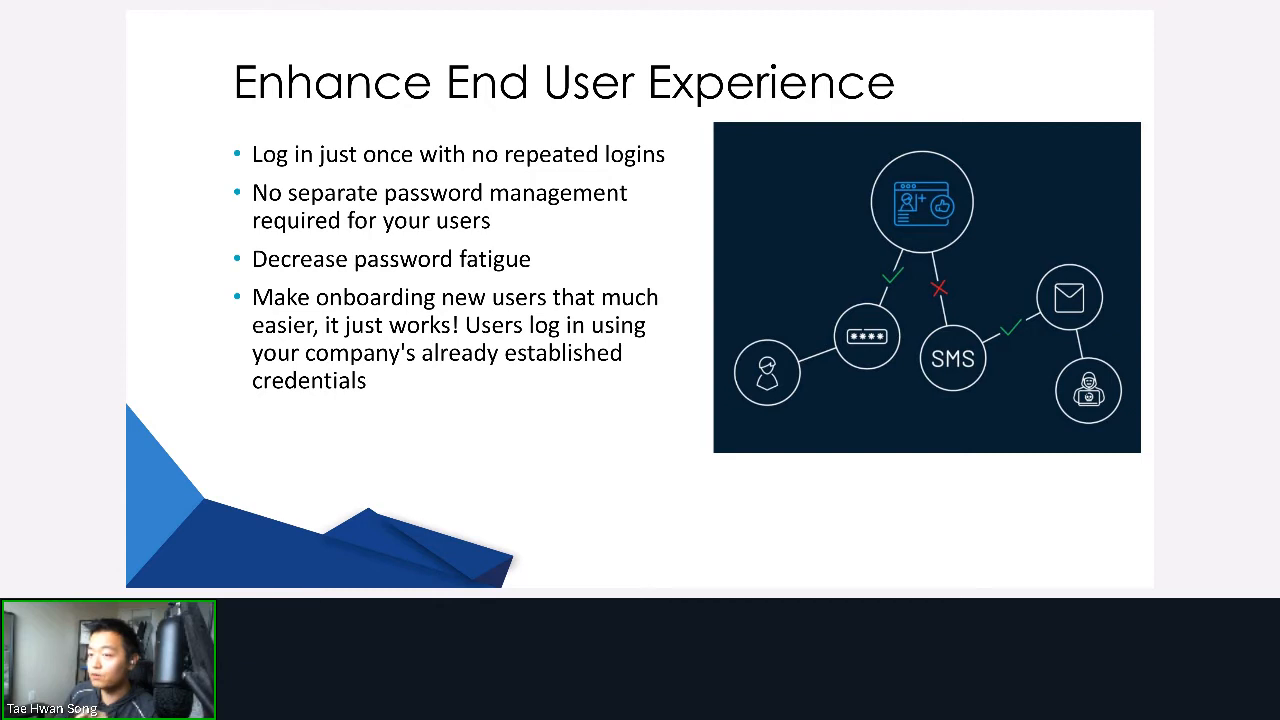
pyautogui.press('Right')
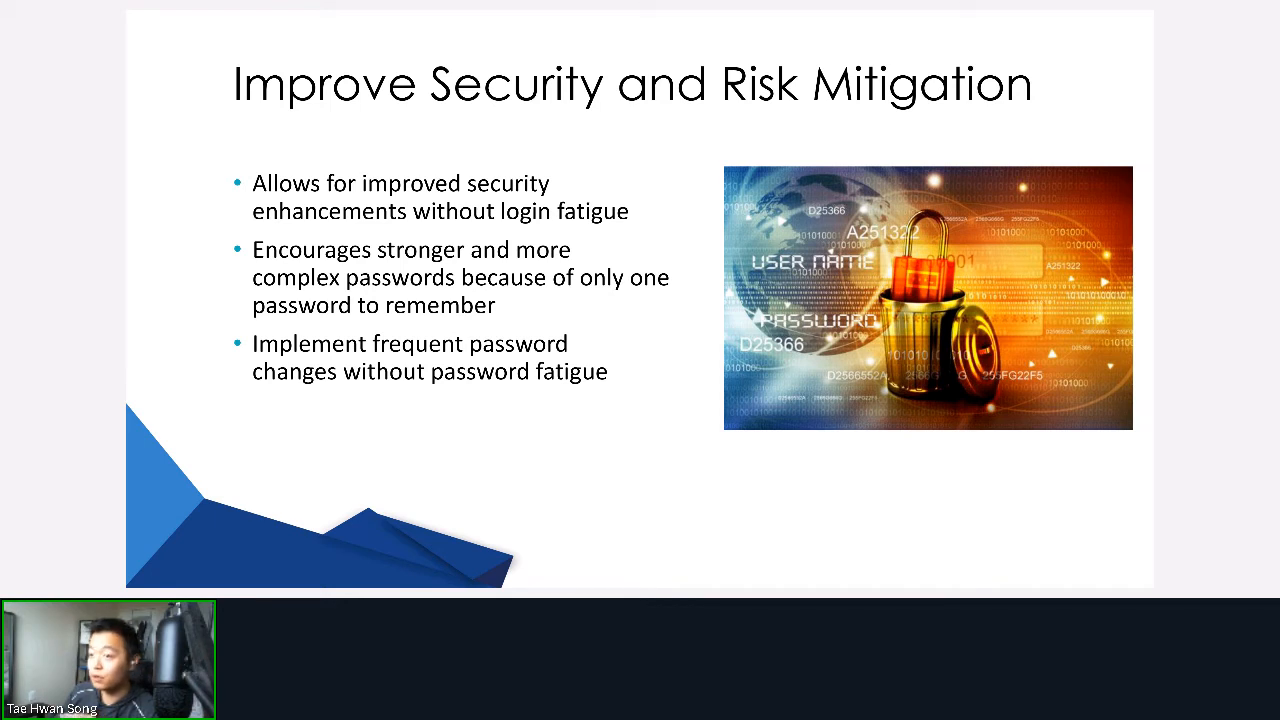
# Advance through the account creation slide to the three-scenario login flow diagram
pyautogui.press('Right')
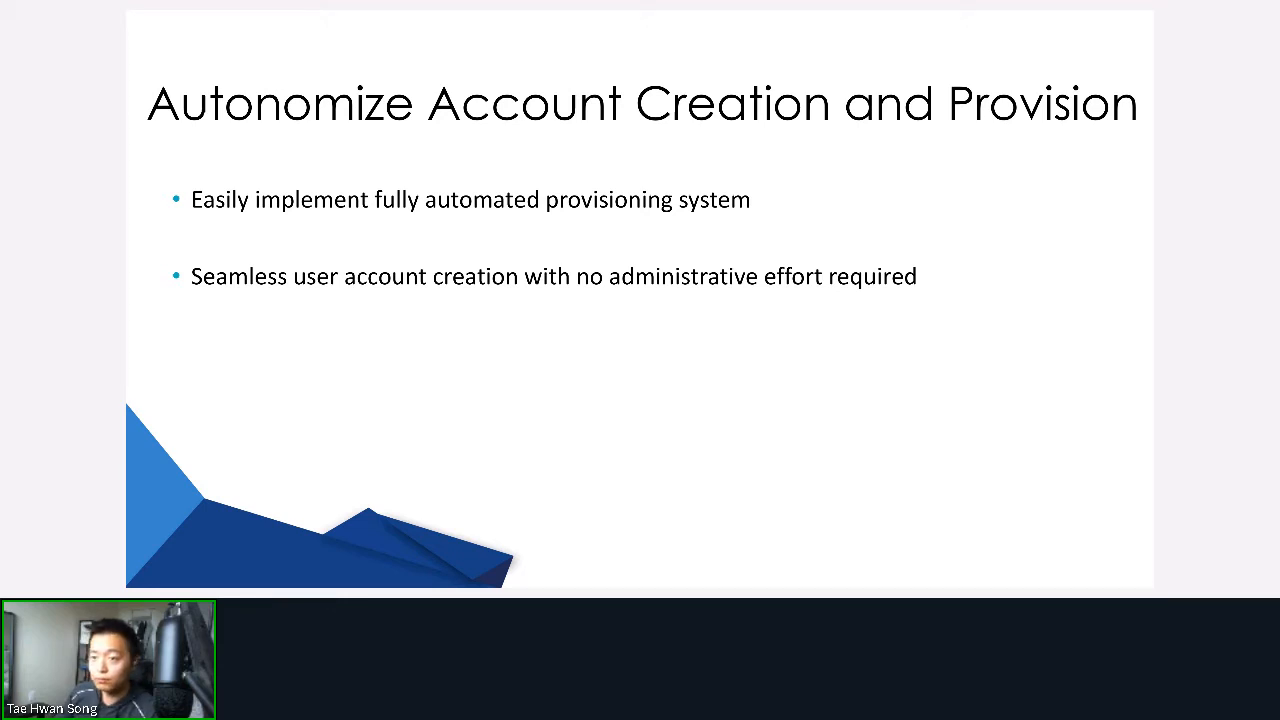
pyautogui.press('Right')
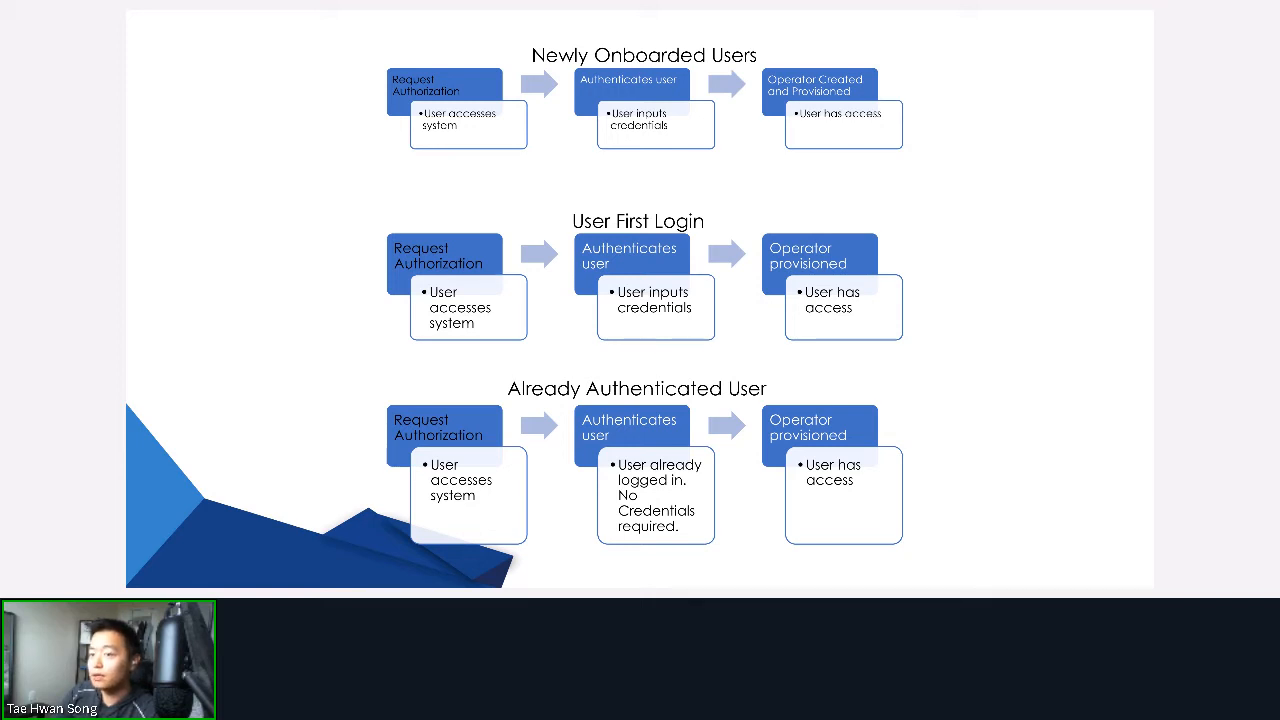
# Show the provisioning attributes slide, then leave the slideshow for Dev Studio
pyautogui.press('right')
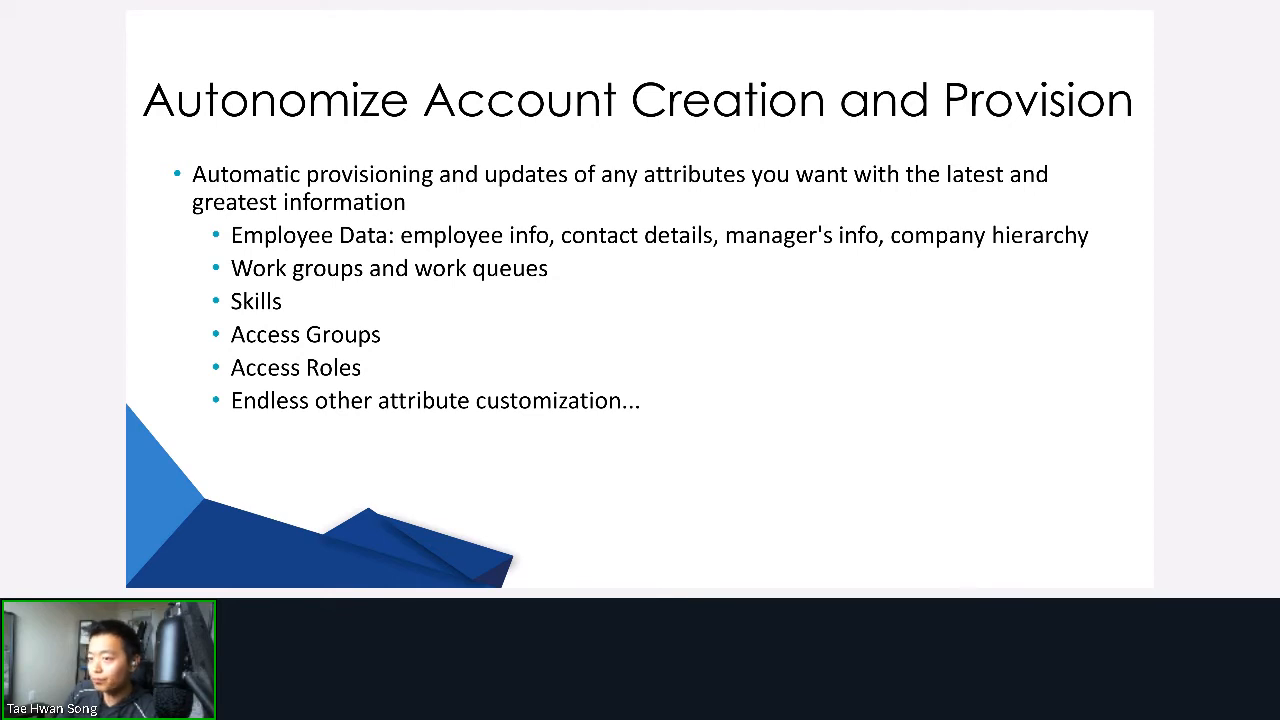
pyautogui.press('right')
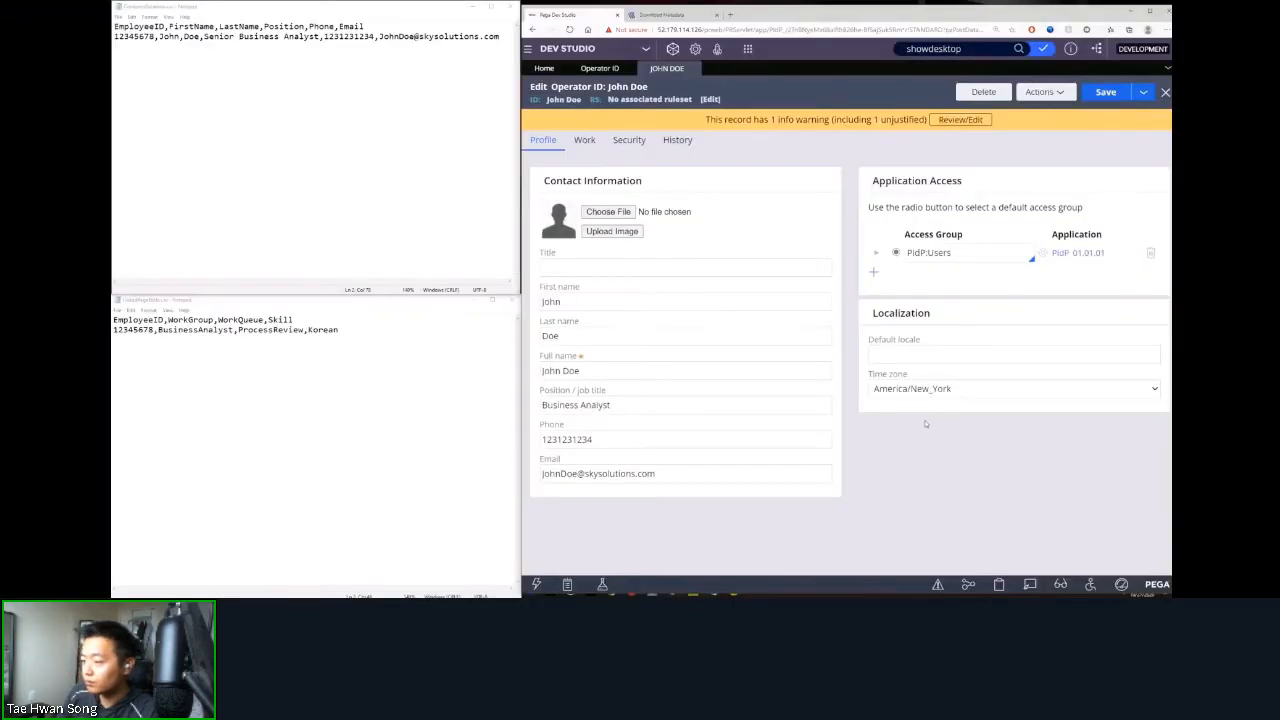
# Open the John Doe Operator ID record and view its Profile details
pyautogui.click(1012, 388)
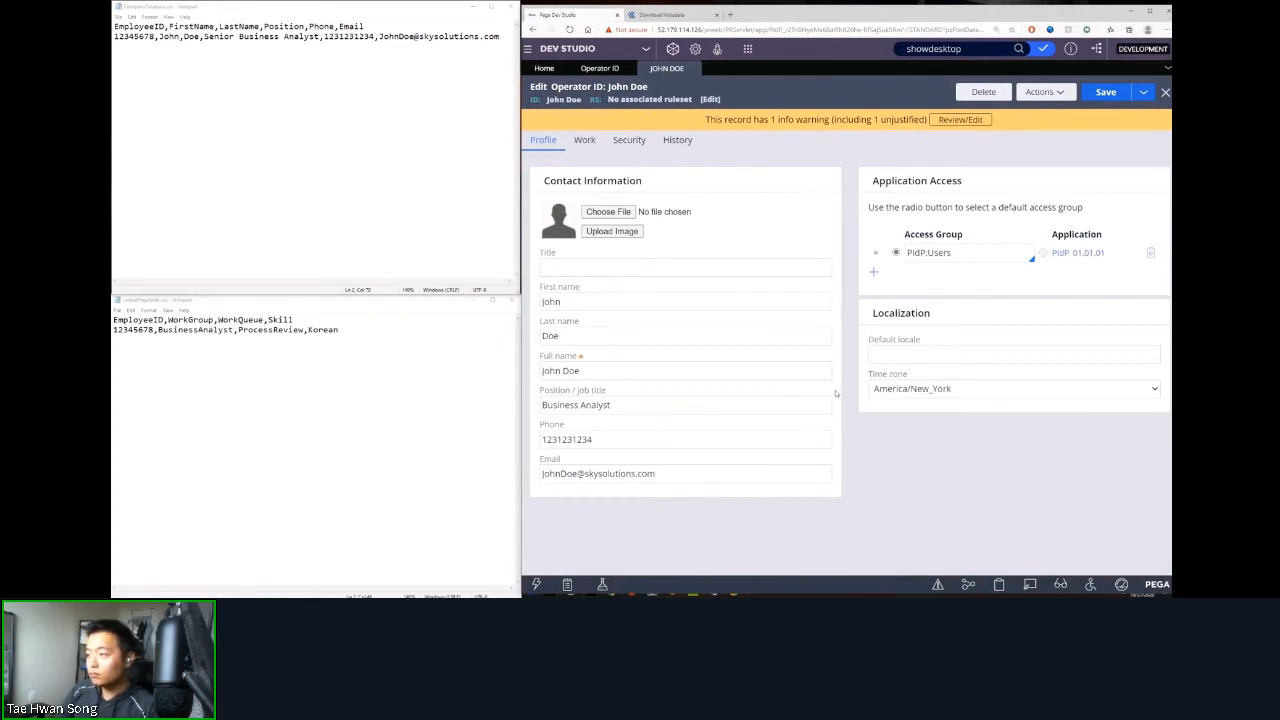
pyautogui.moveTo(966, 308)
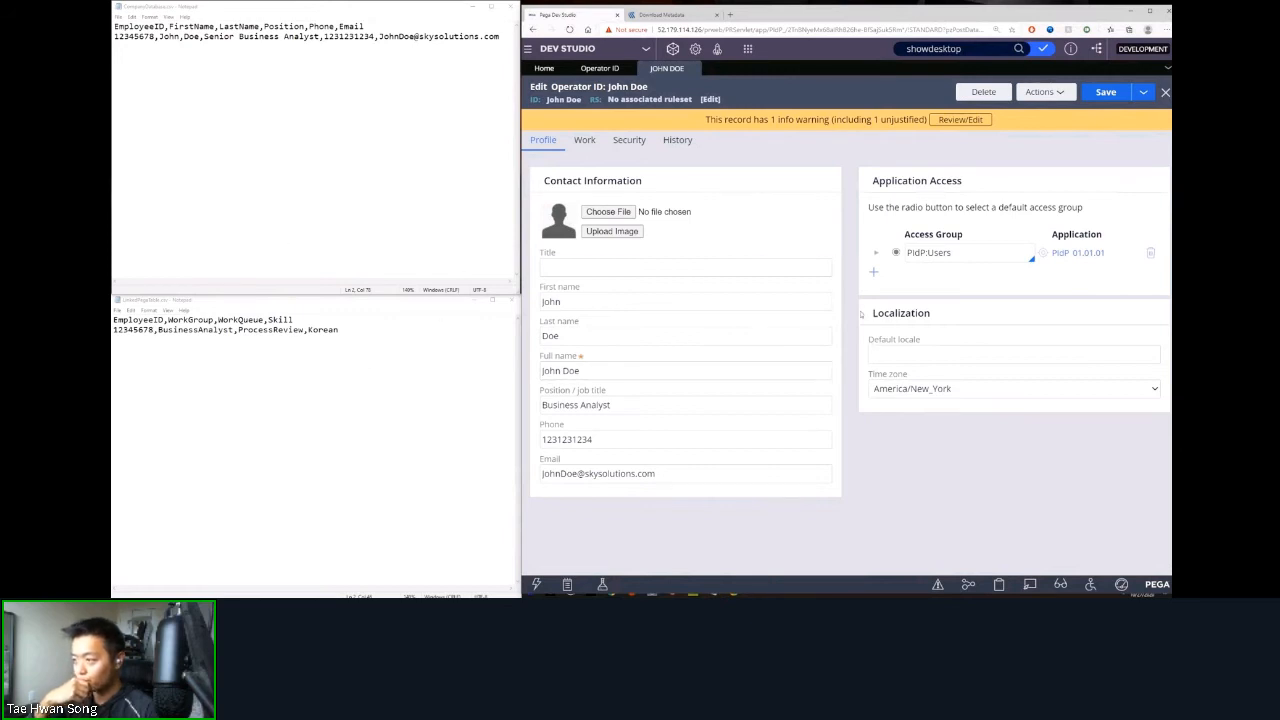
pyautogui.click(684, 300)
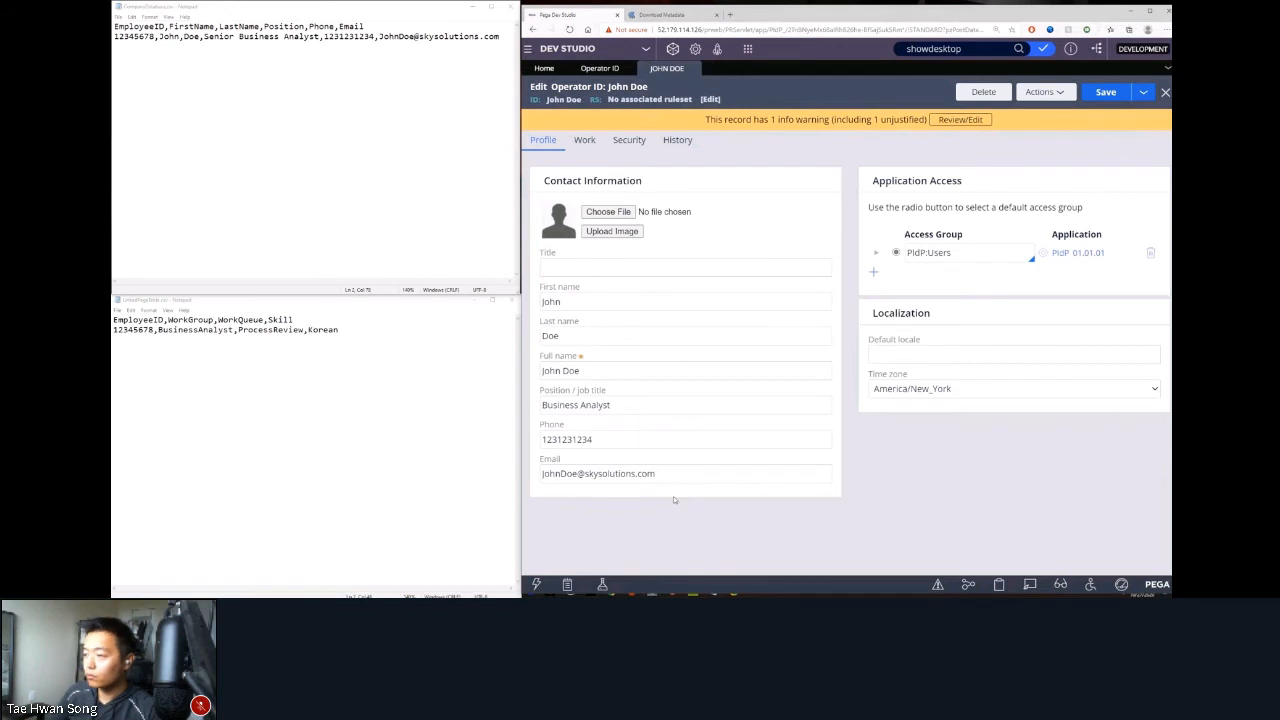
pyautogui.moveTo(670, 500)
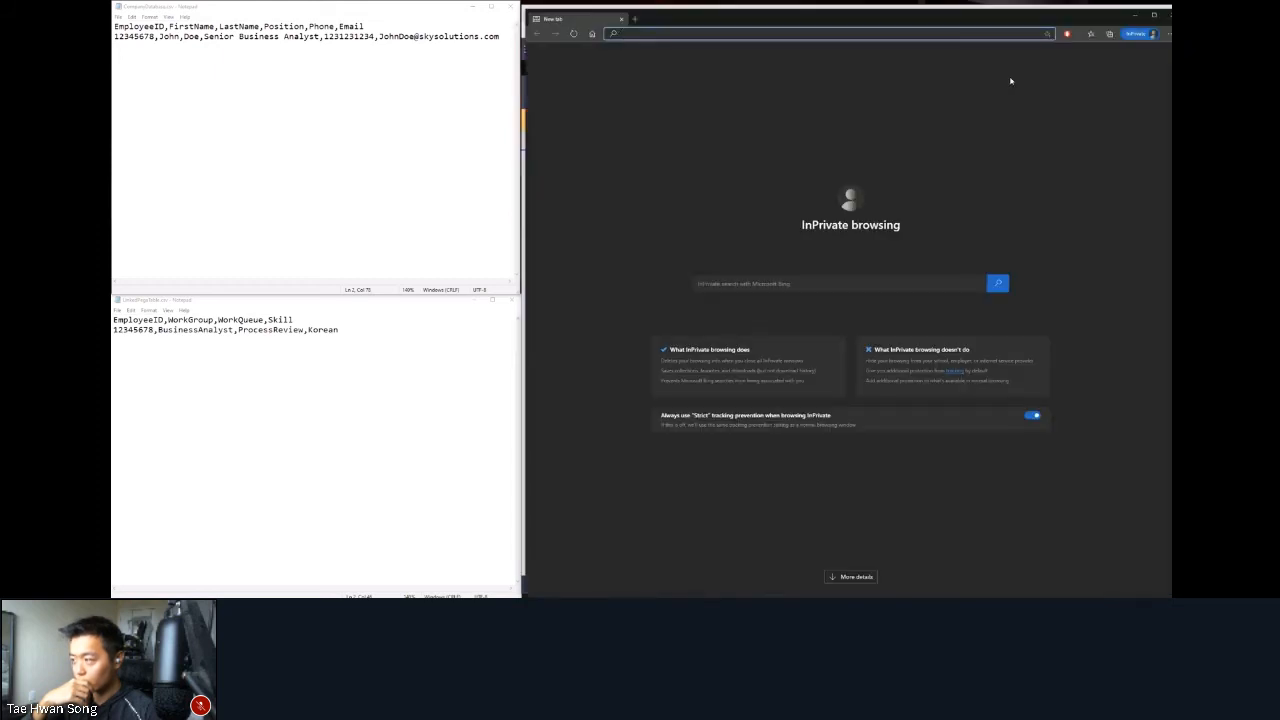
# Log in to Pega at 52.179.114.126 as the new operator John D
pyautogui.write('52.179.114.126/zwealth')
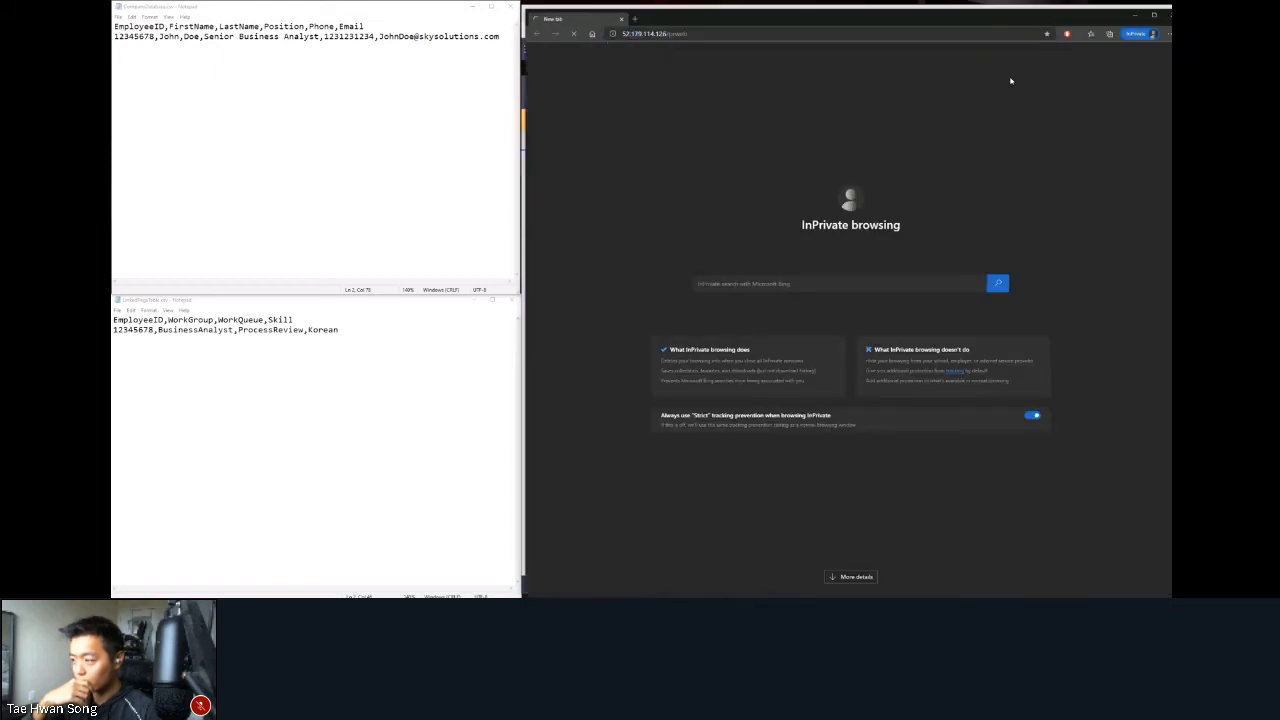
pyautogui.write('John Doe')
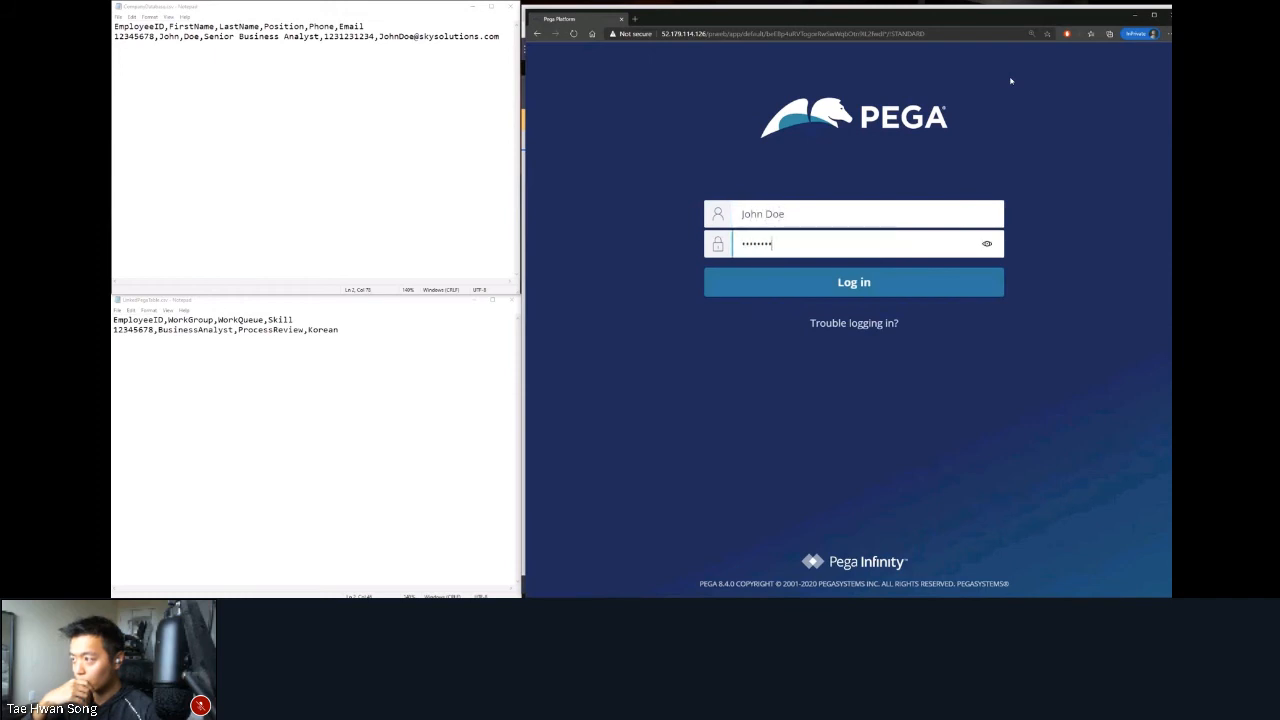
pyautogui.click(852, 282)
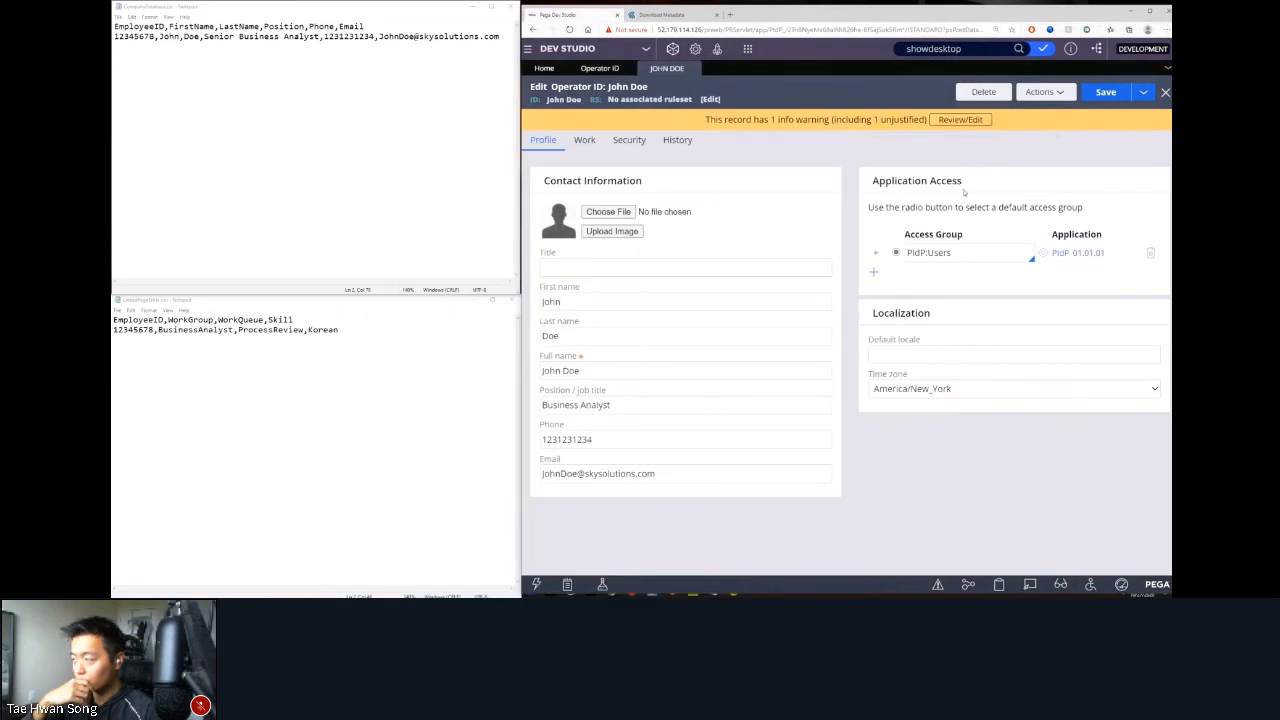
# Check the Senior Business Analyst position, view the Work routing settings, and return to Profile
pyautogui.click(684, 336)
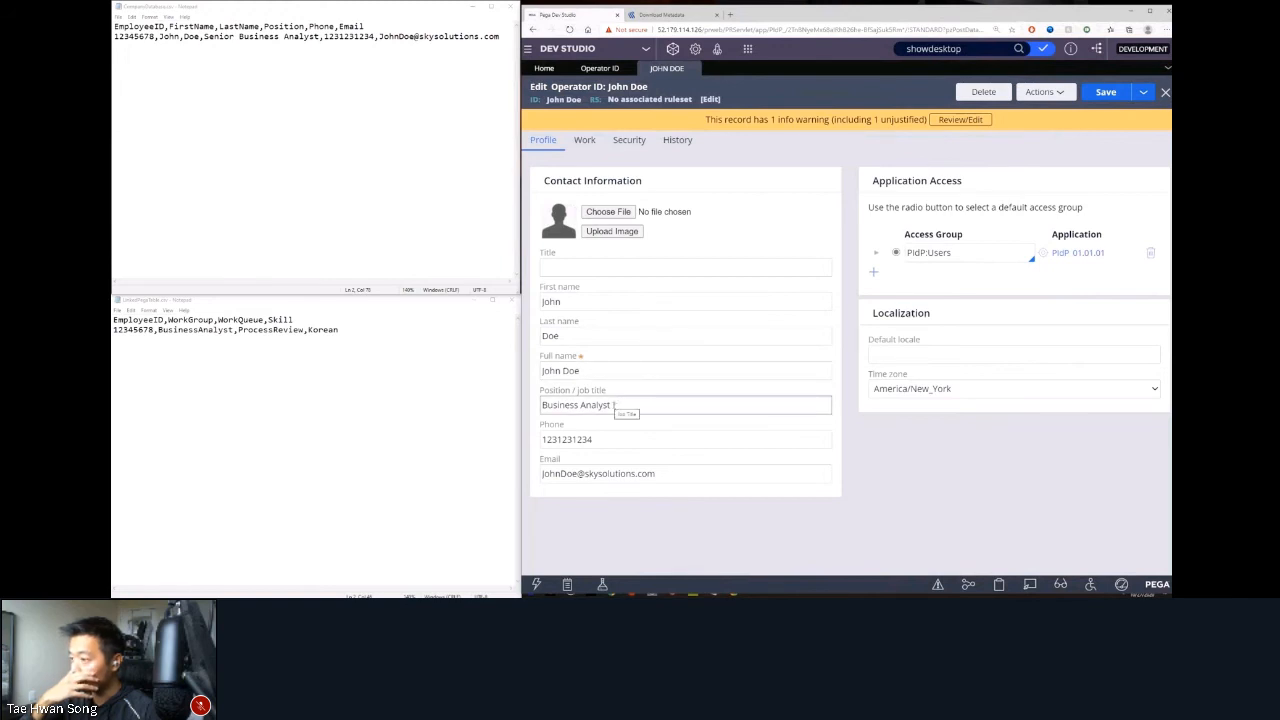
pyautogui.click(584, 140)
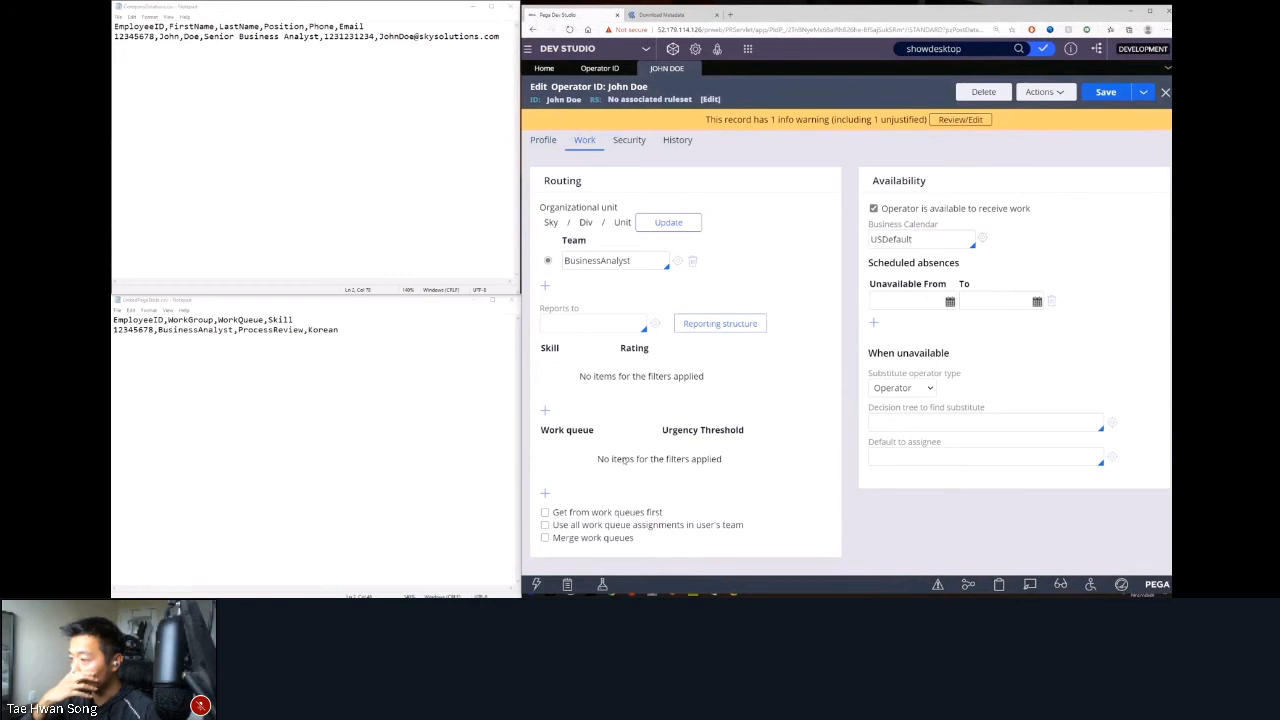
pyautogui.click(544, 140)
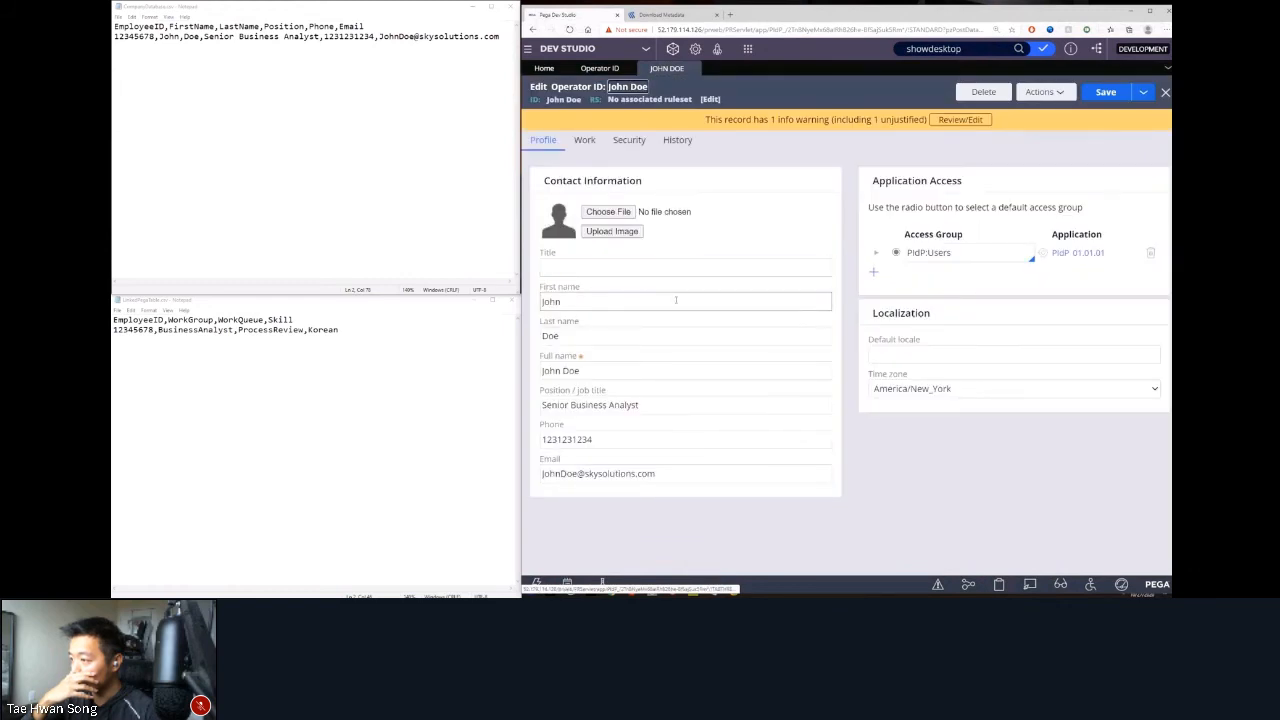
# Select the position value, then show Work routing with skill Korean and queue ProcessReview
pyautogui.click(684, 404)
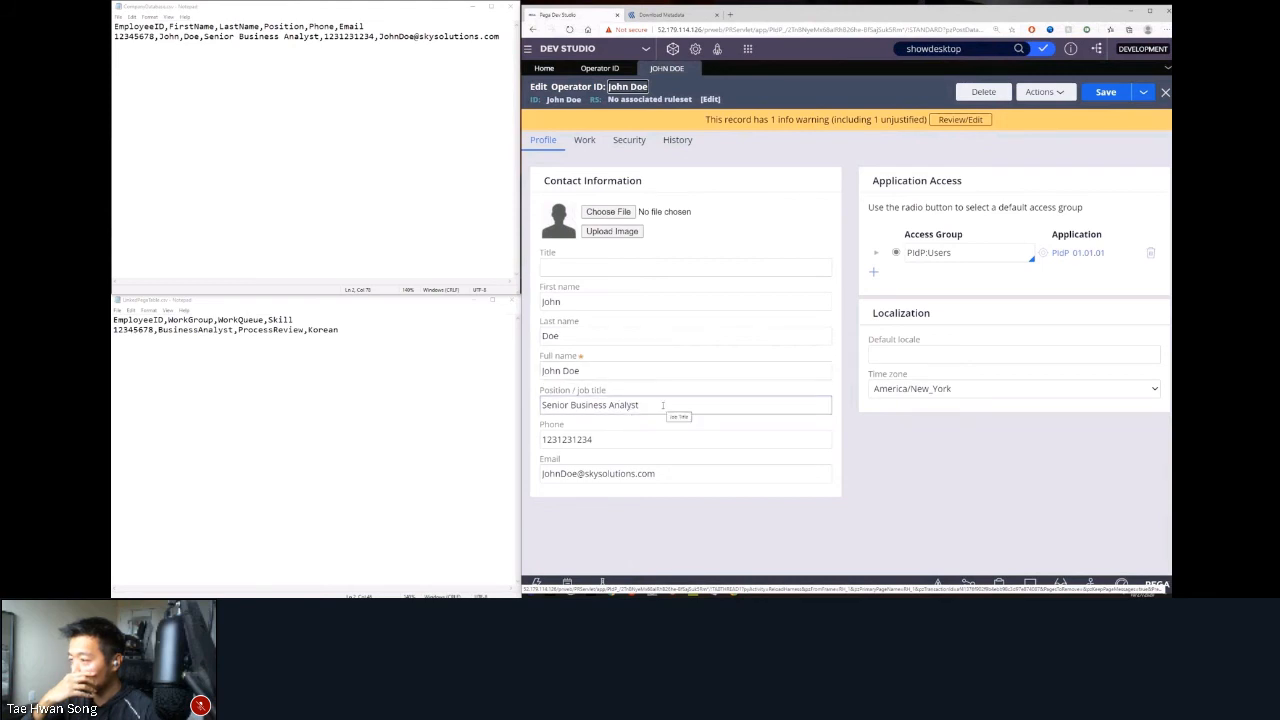
pyautogui.tripleClick(588, 404)
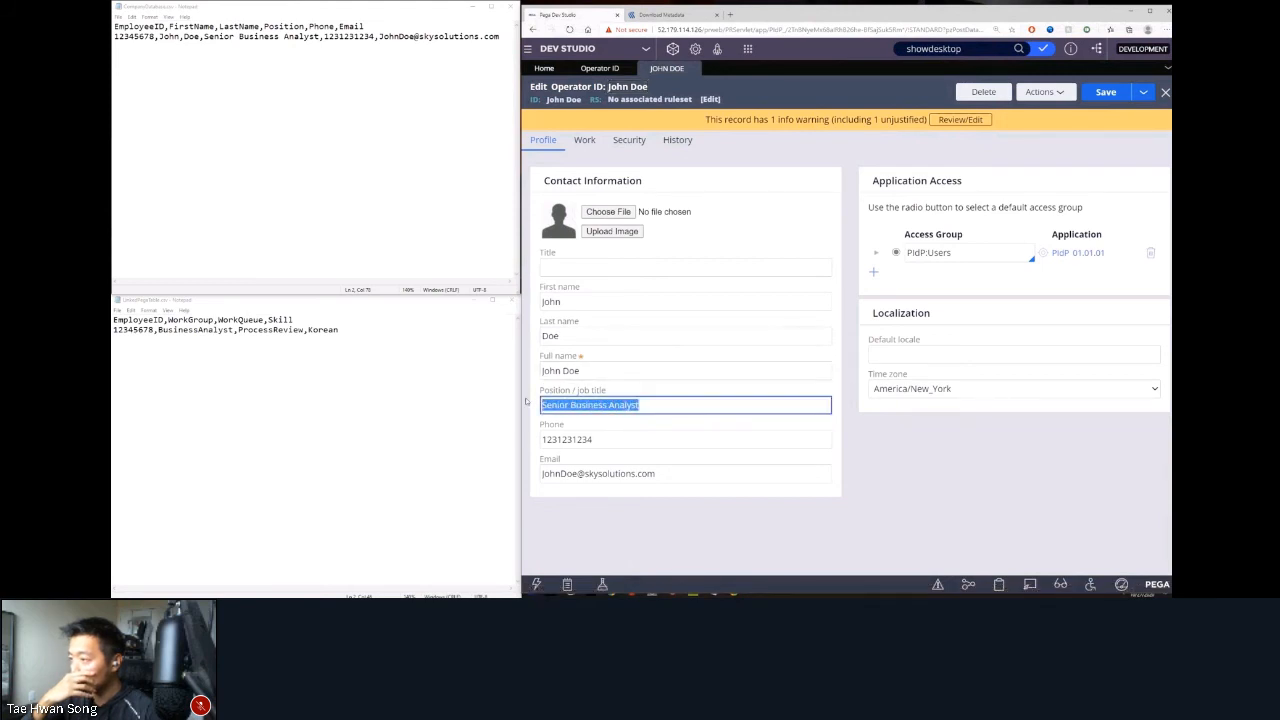
pyautogui.click(584, 140)
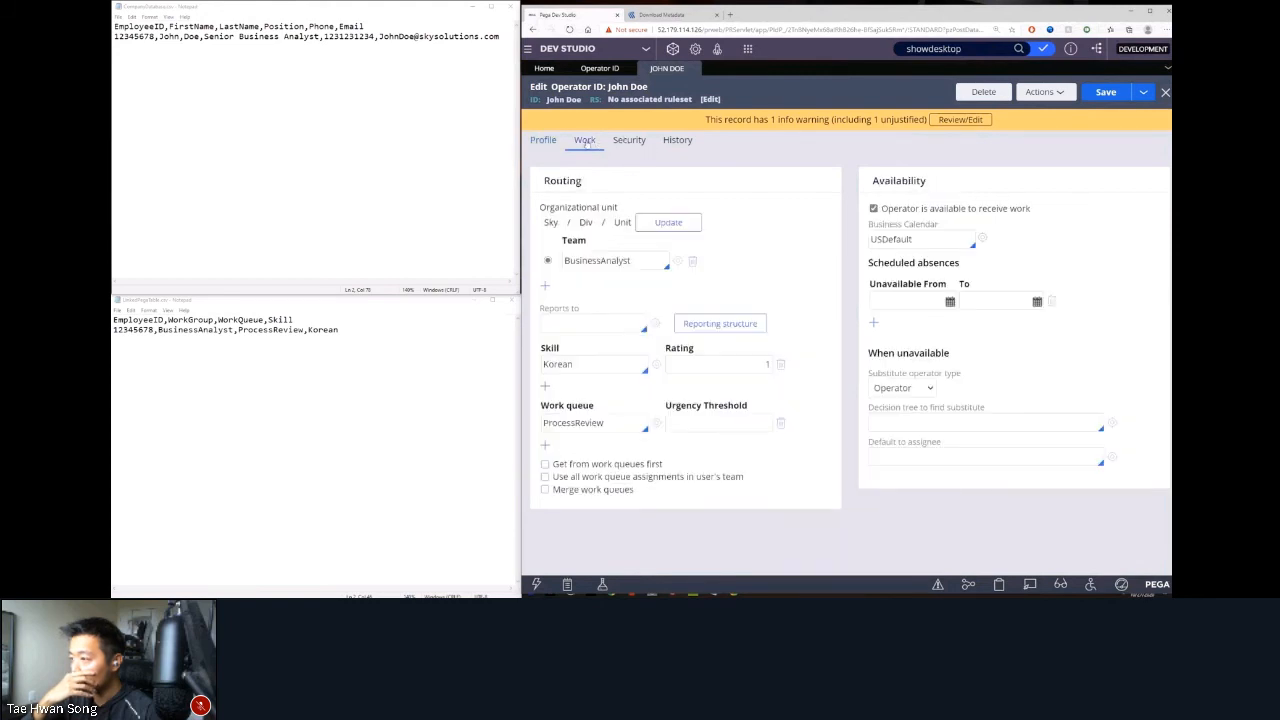
pyautogui.click(594, 364)
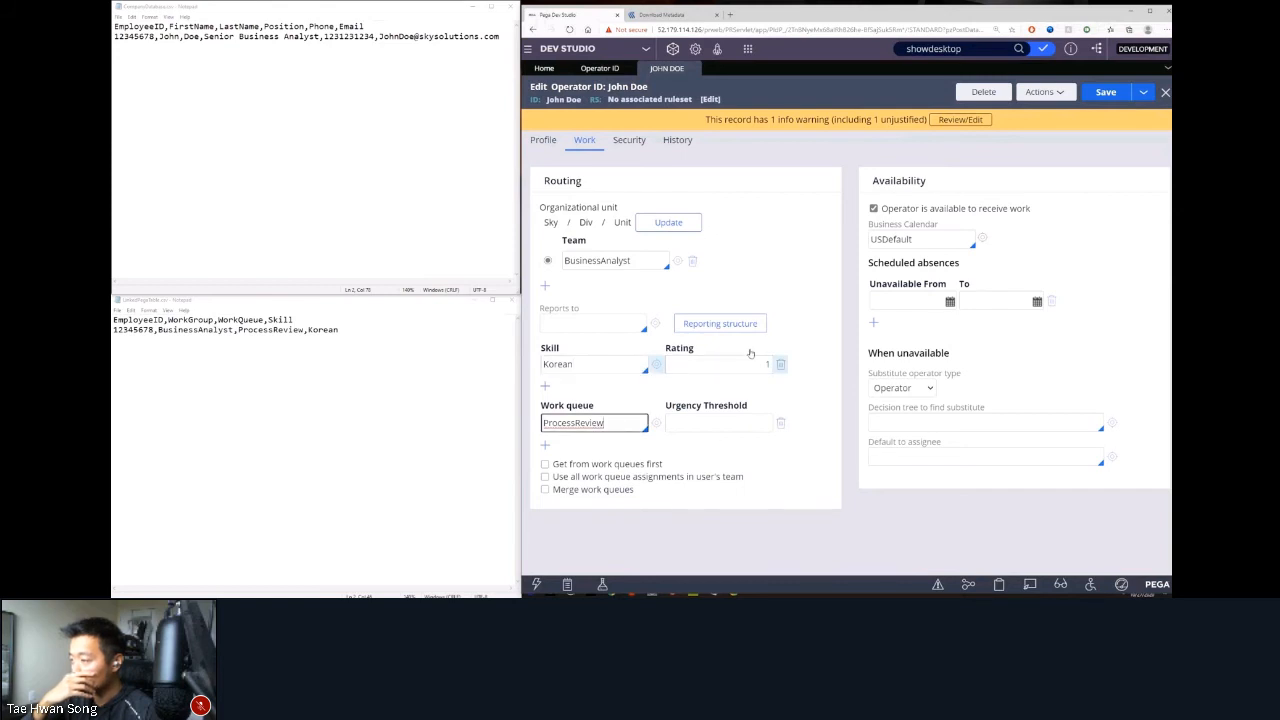
pyautogui.moveTo(732, 294)
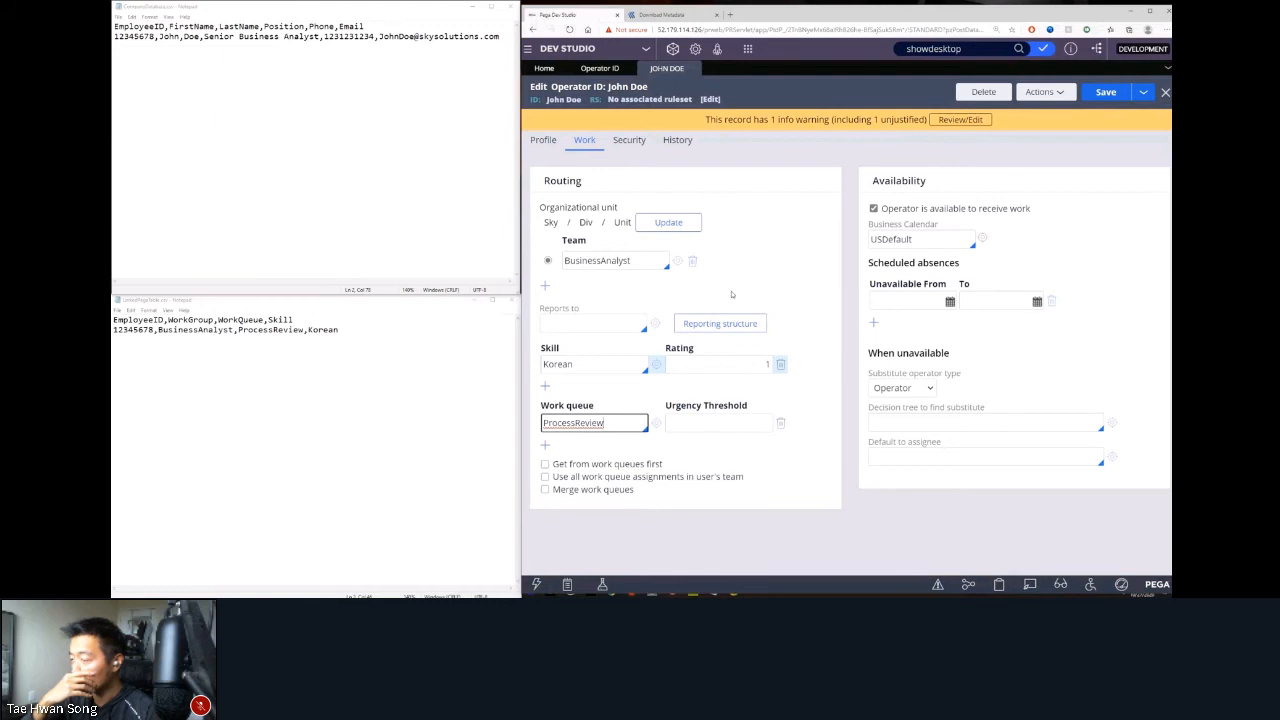
pyautogui.moveTo(738, 304)
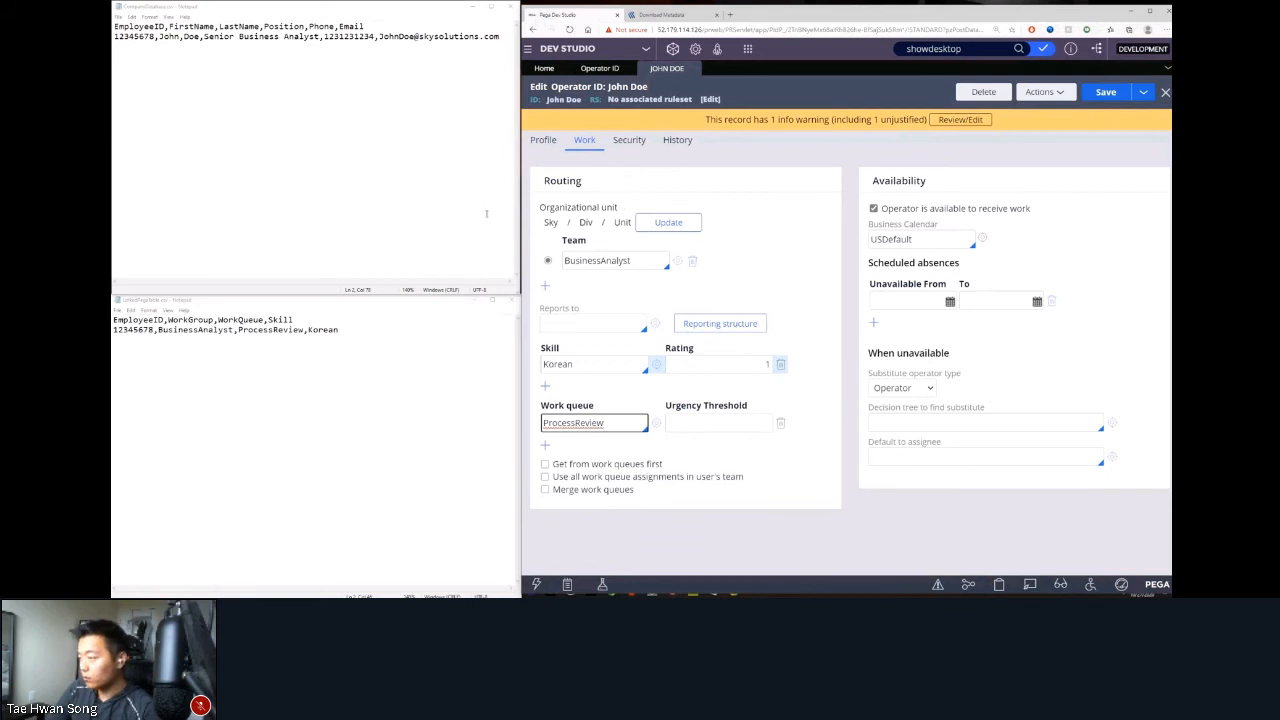
pyautogui.moveTo(400, 116)
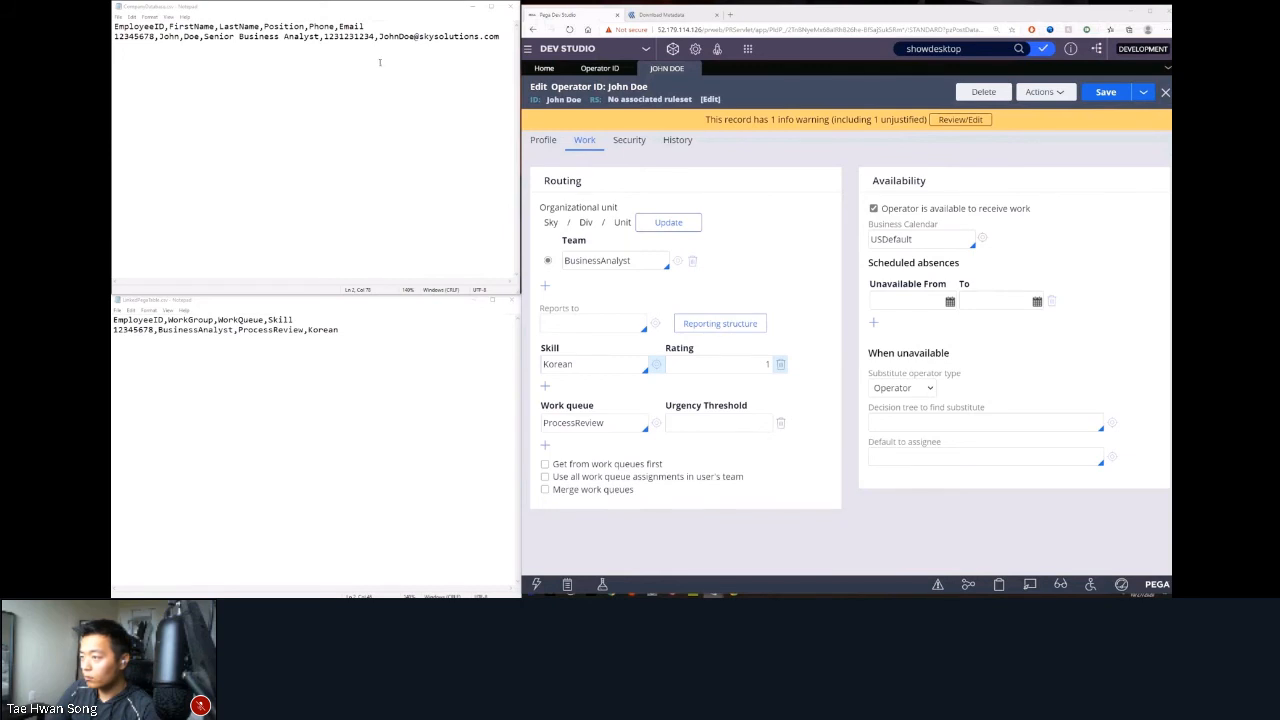
pyautogui.press('ctrl+a')
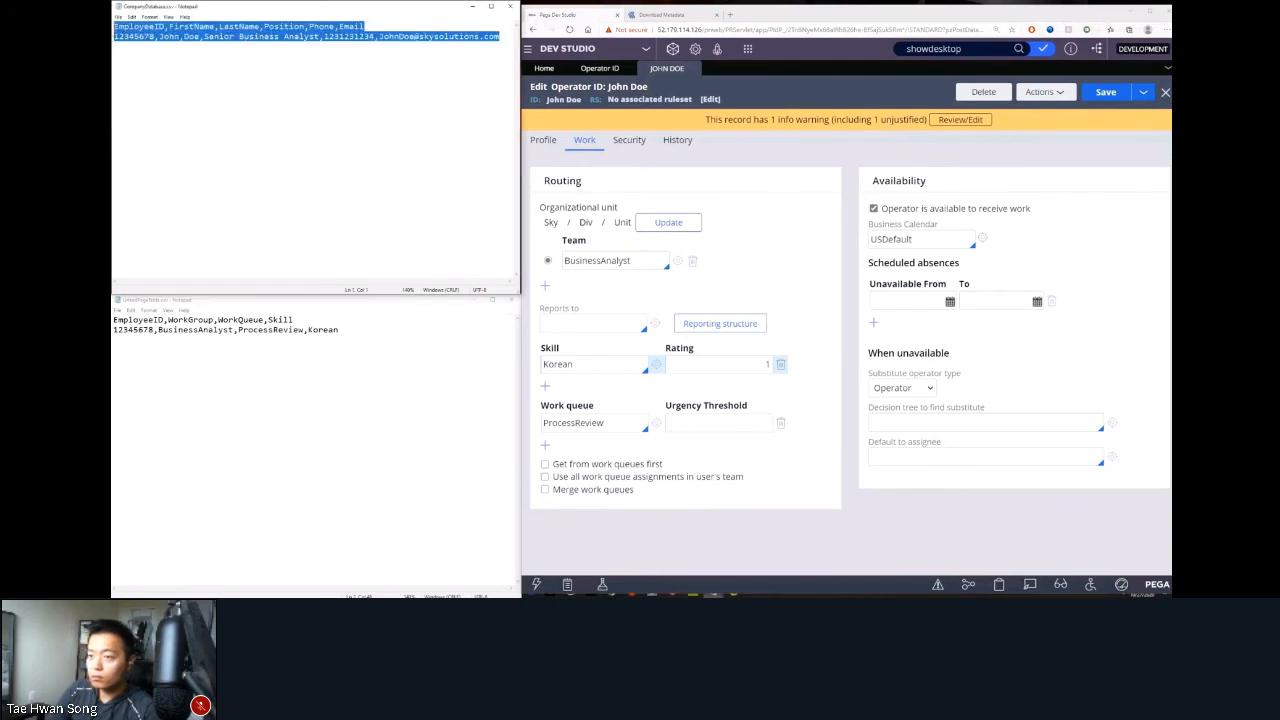
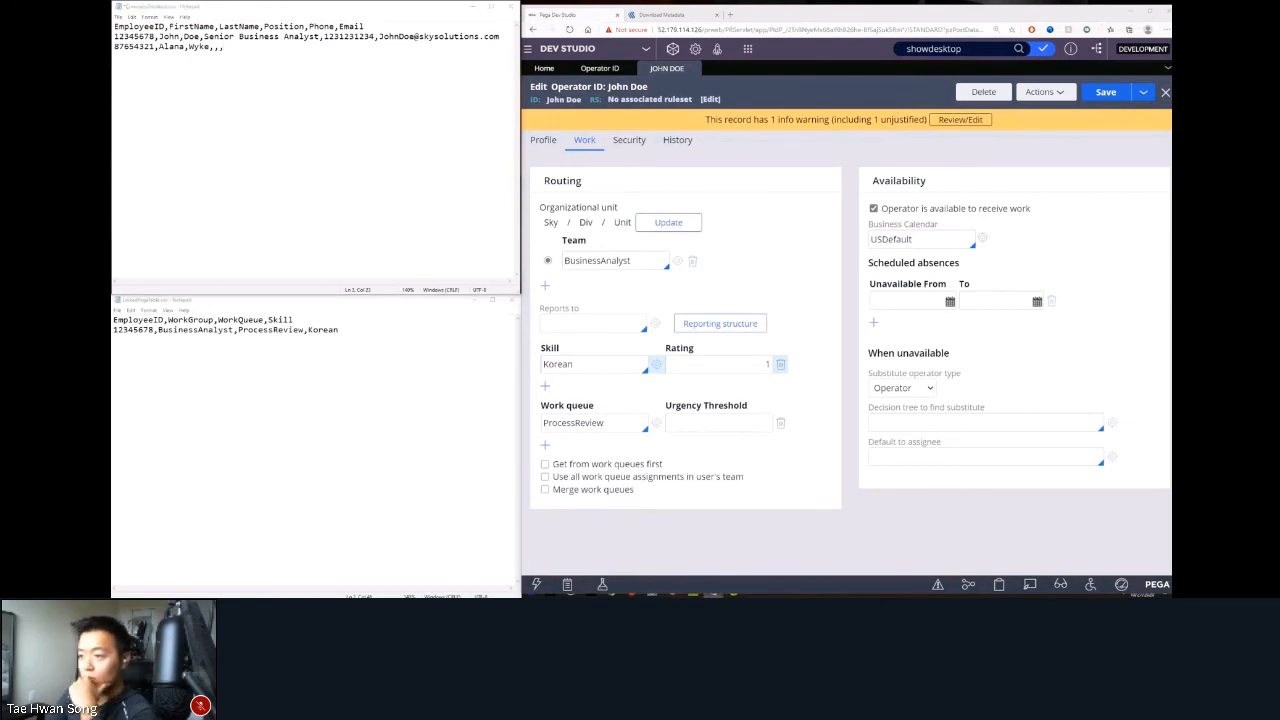
pyautogui.press('ctrl+a')
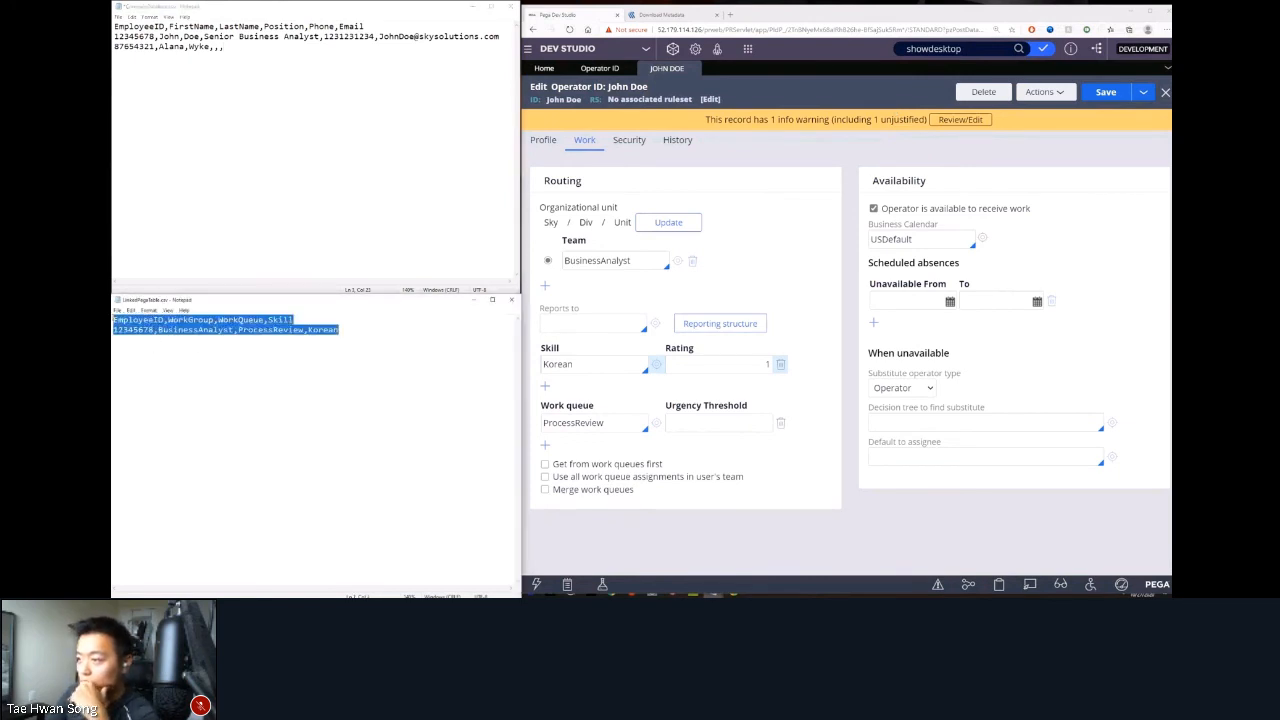
pyautogui.click(120, 16)
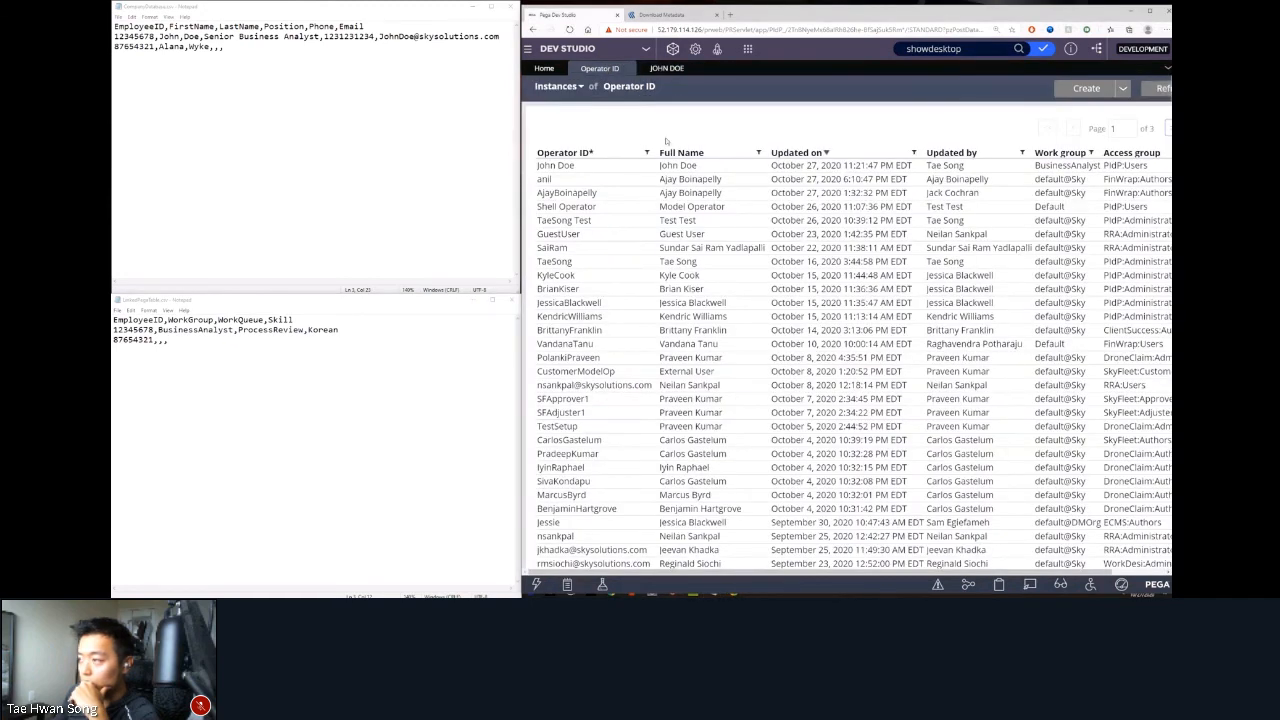
# Filter the Full Name column for 'Alana' and confirm no matching operator exists
pyautogui.click(744, 152)
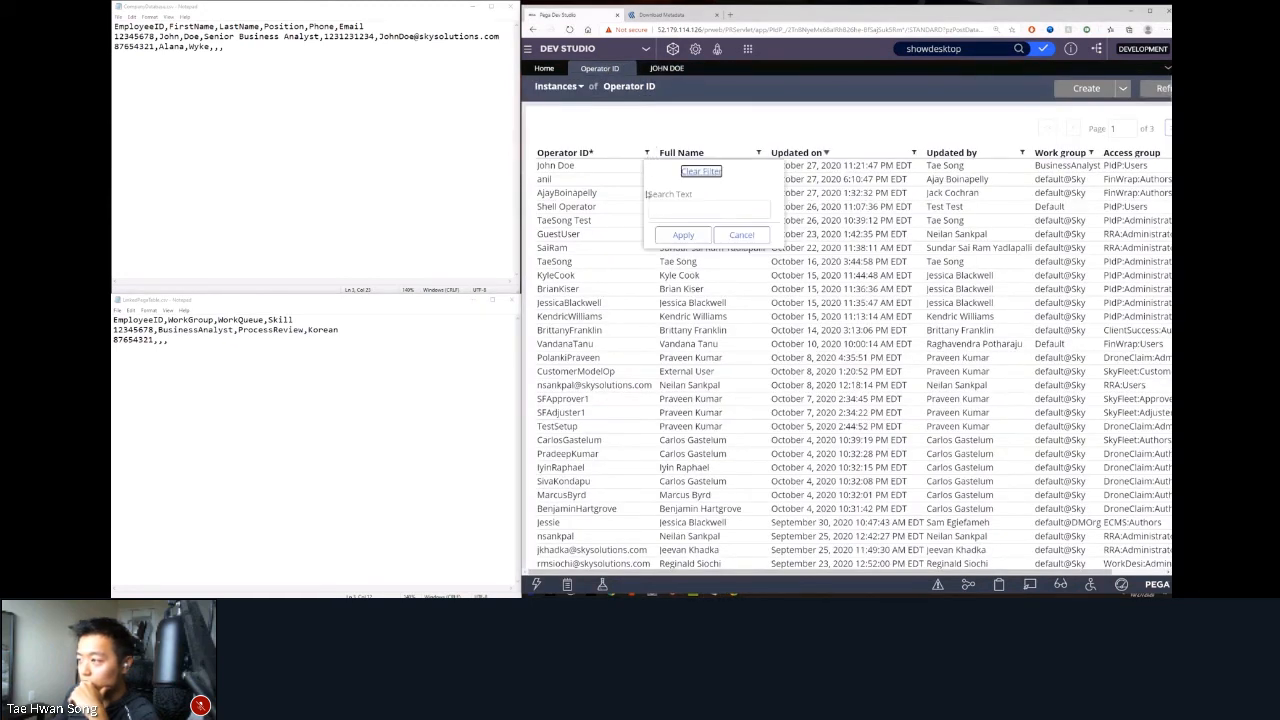
pyautogui.write('Alana')
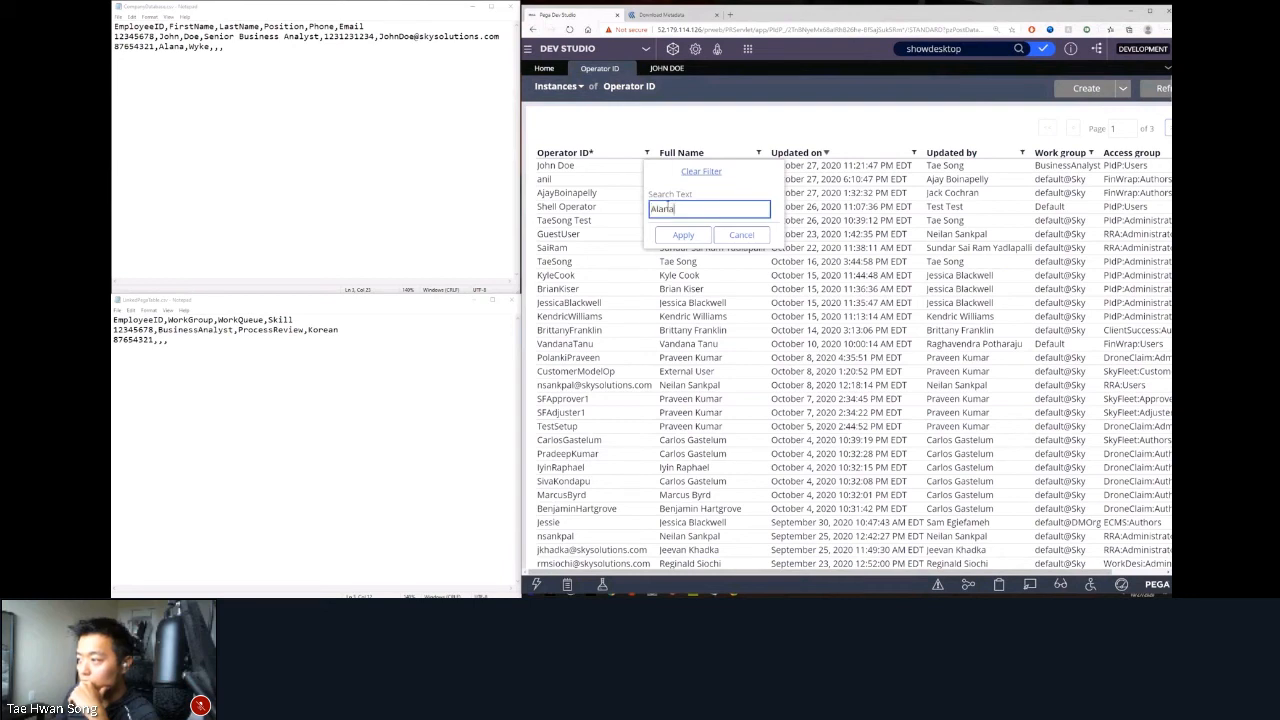
pyautogui.click(684, 234)
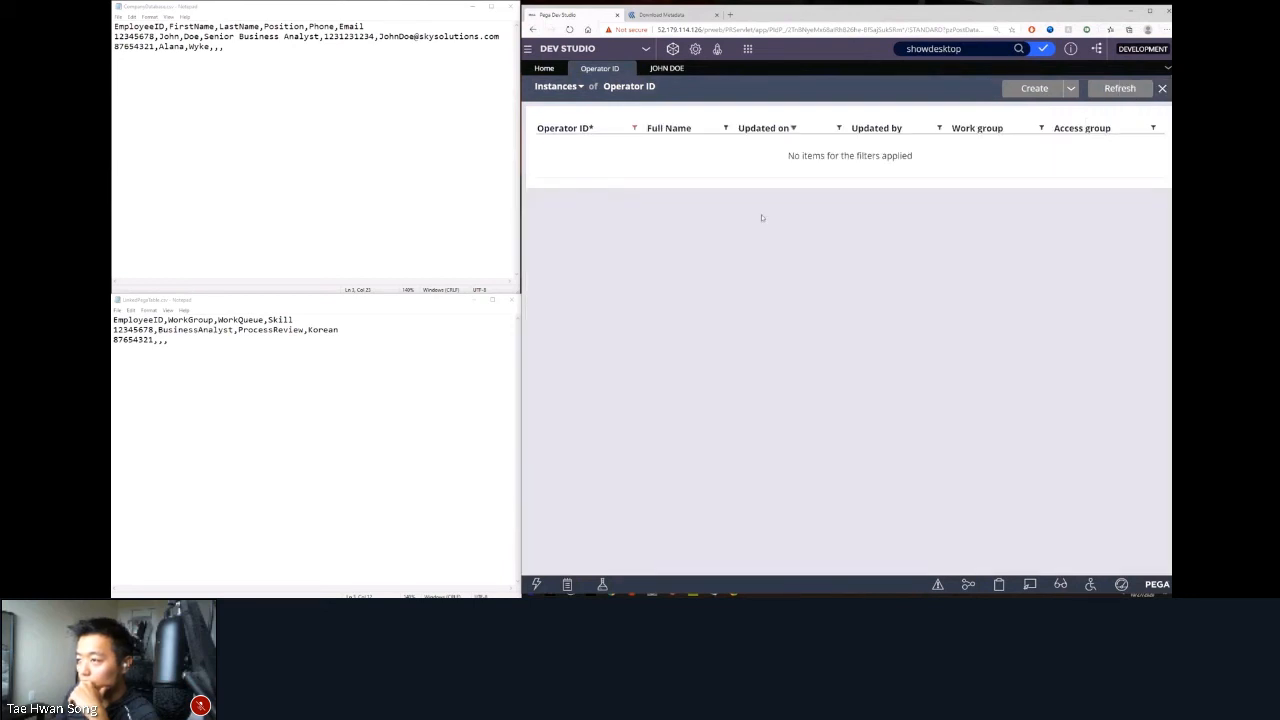
pyautogui.moveTo(828, 124)
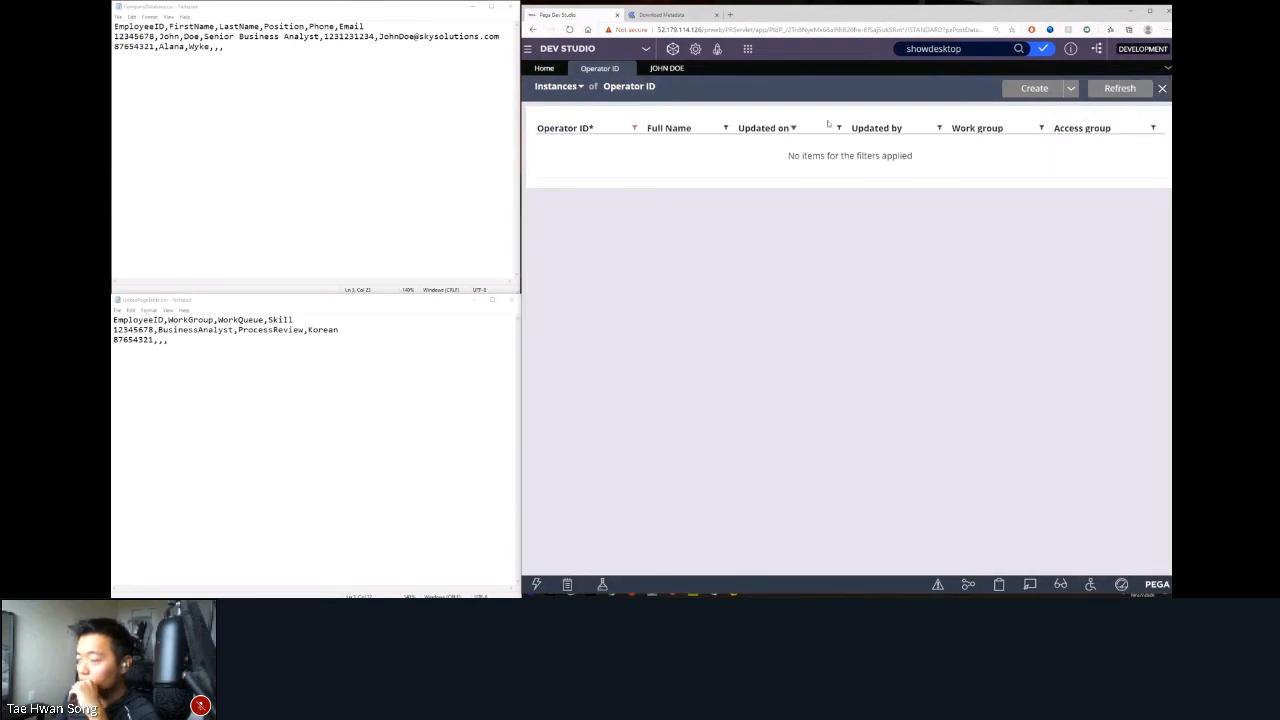
pyautogui.moveTo(824, 228)
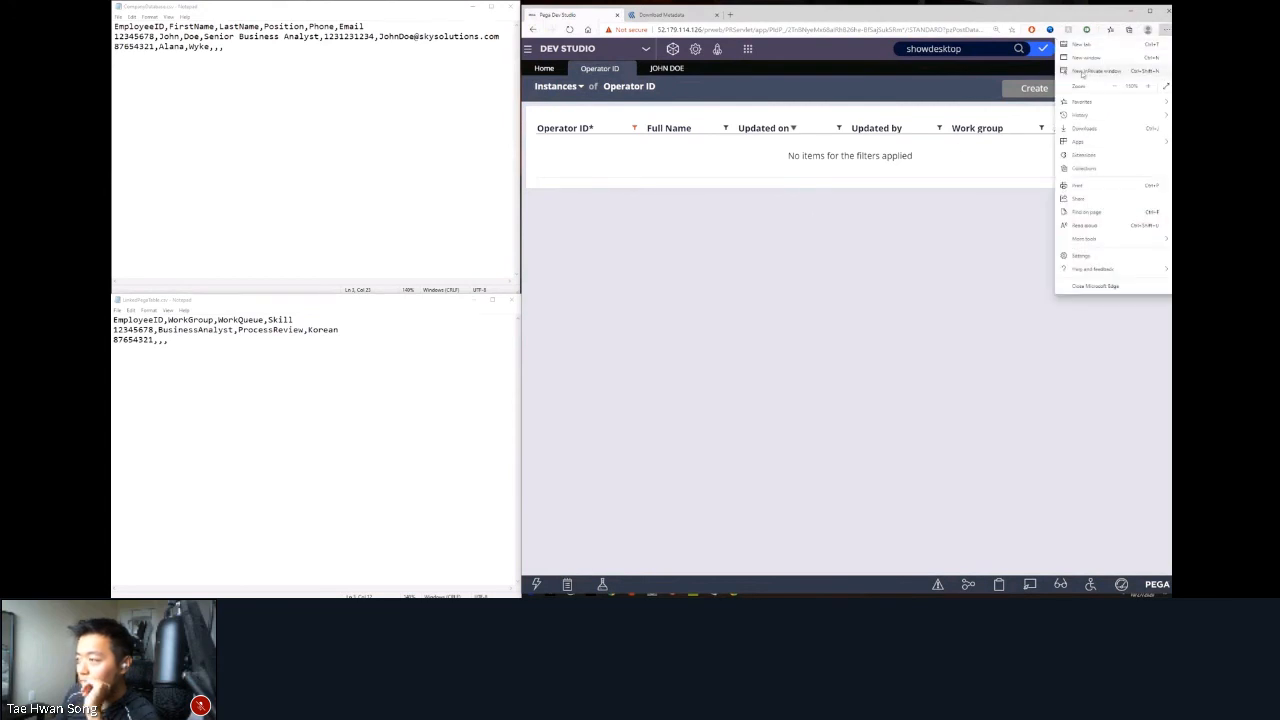
pyautogui.click(1096, 72)
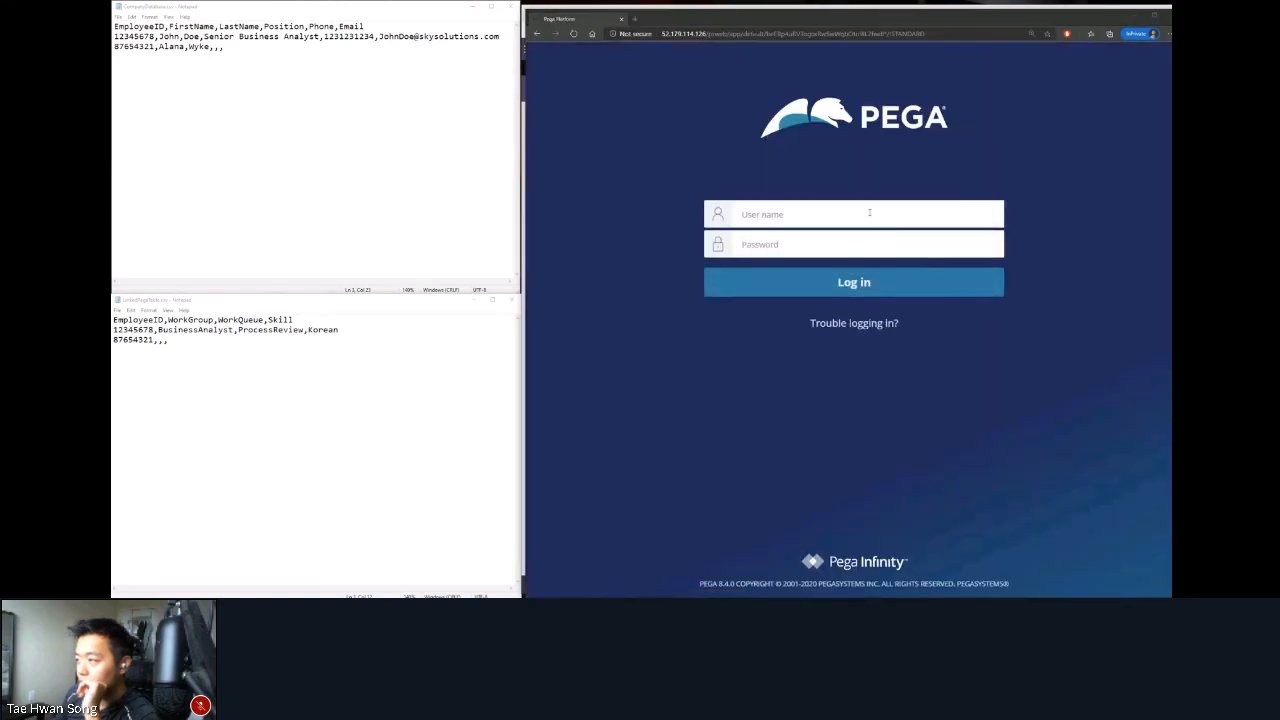
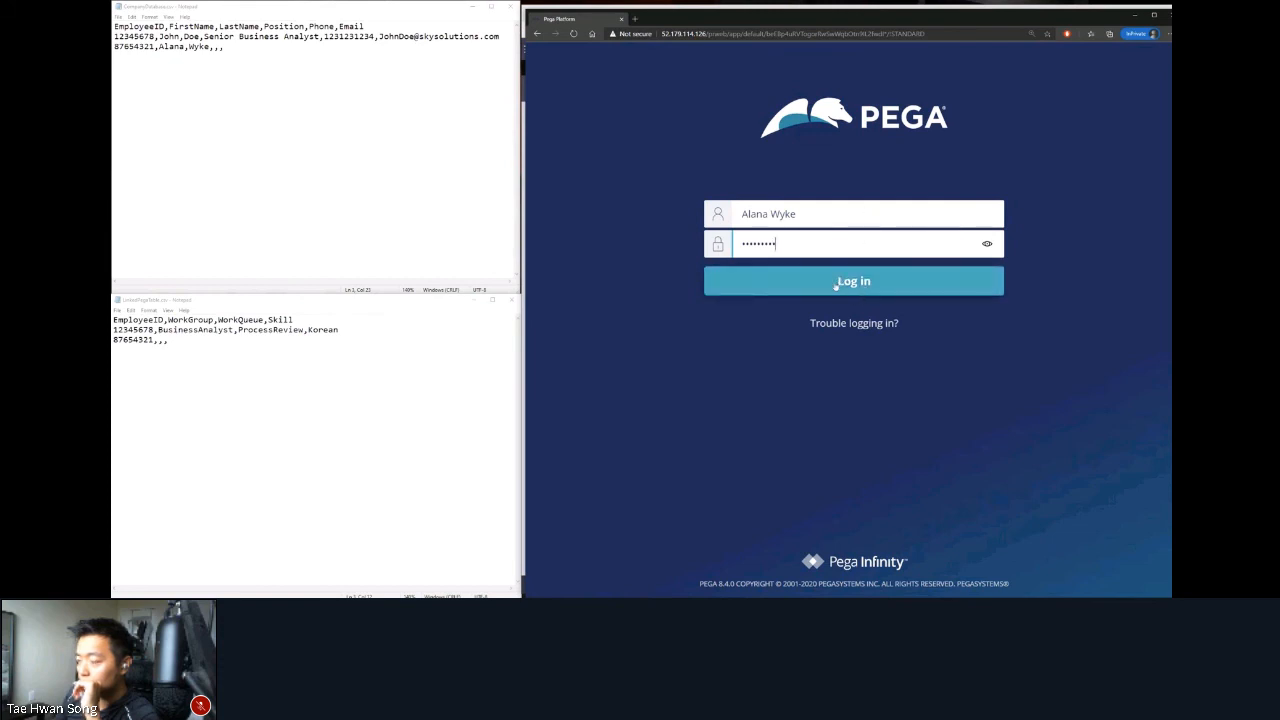
pyautogui.click(852, 280)
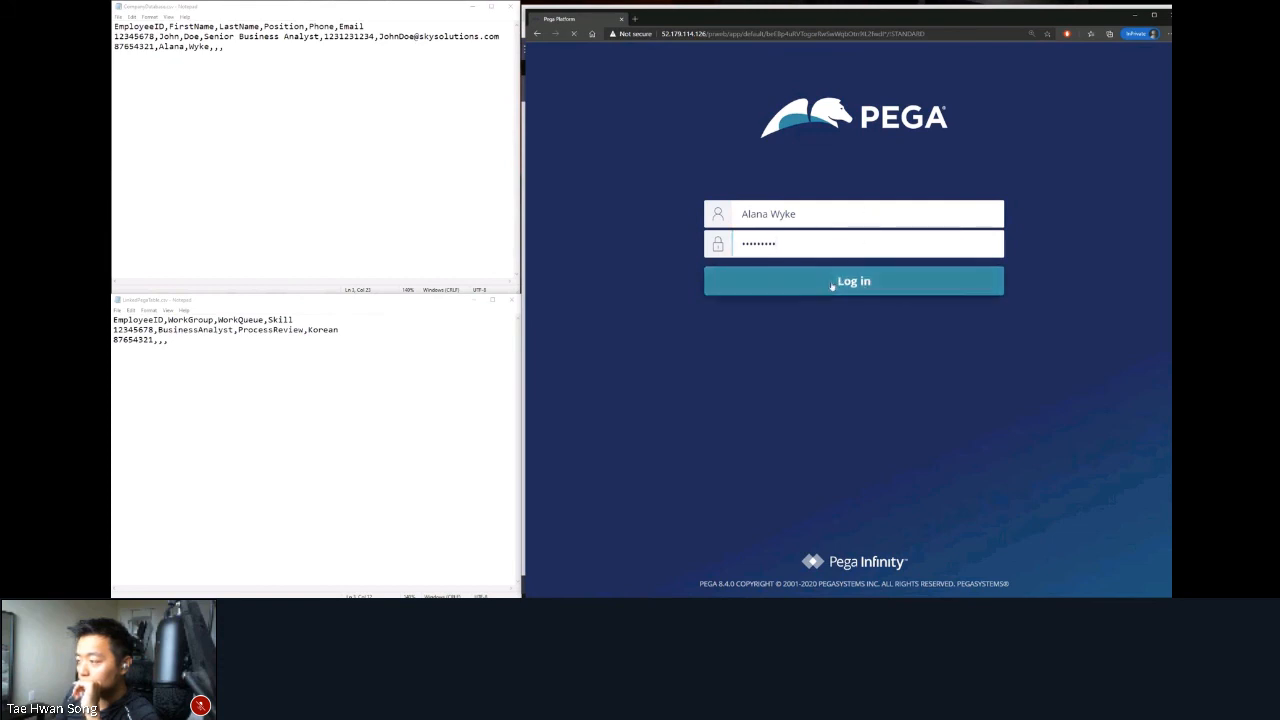
pyautogui.click(852, 280)
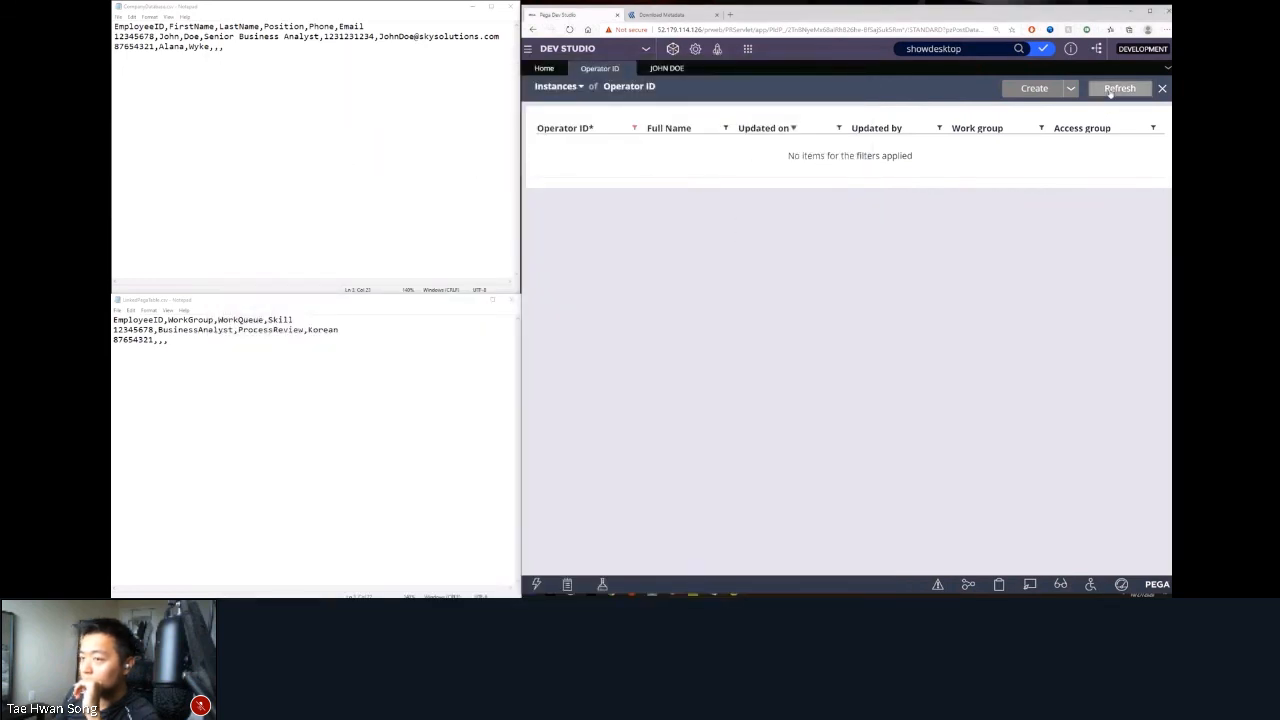
pyautogui.click(1120, 88)
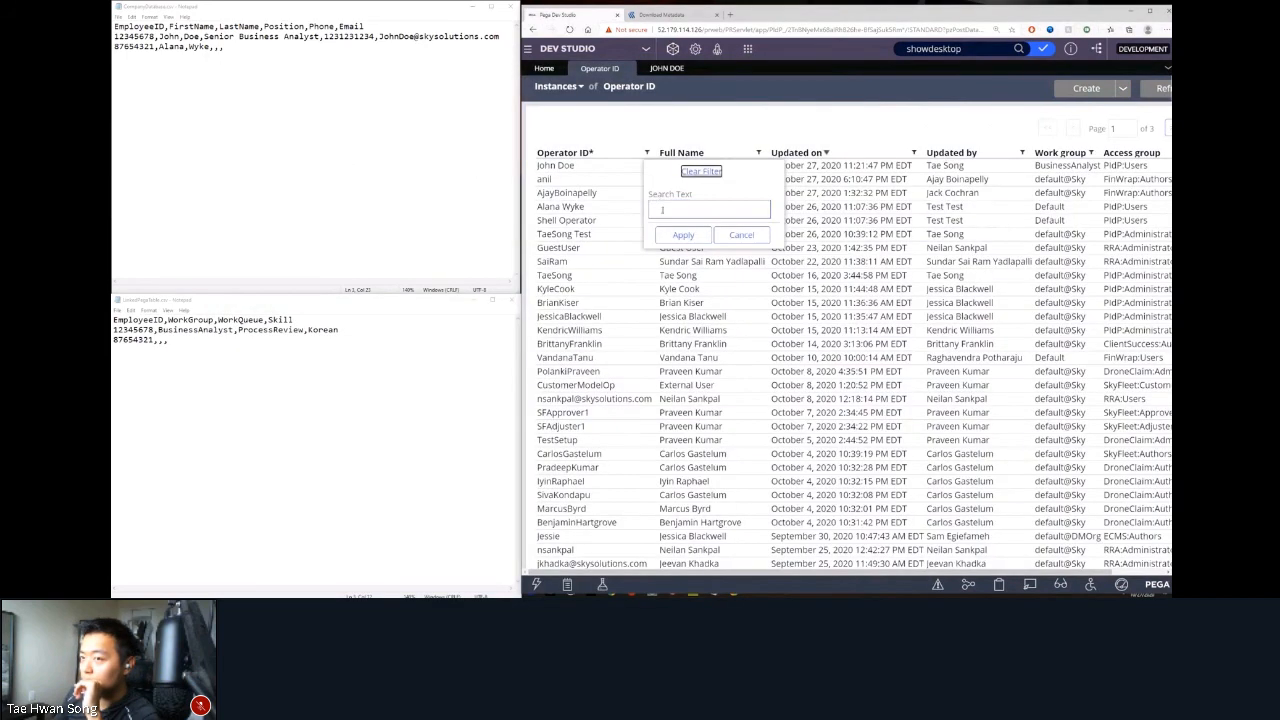
pyautogui.write('Alana')
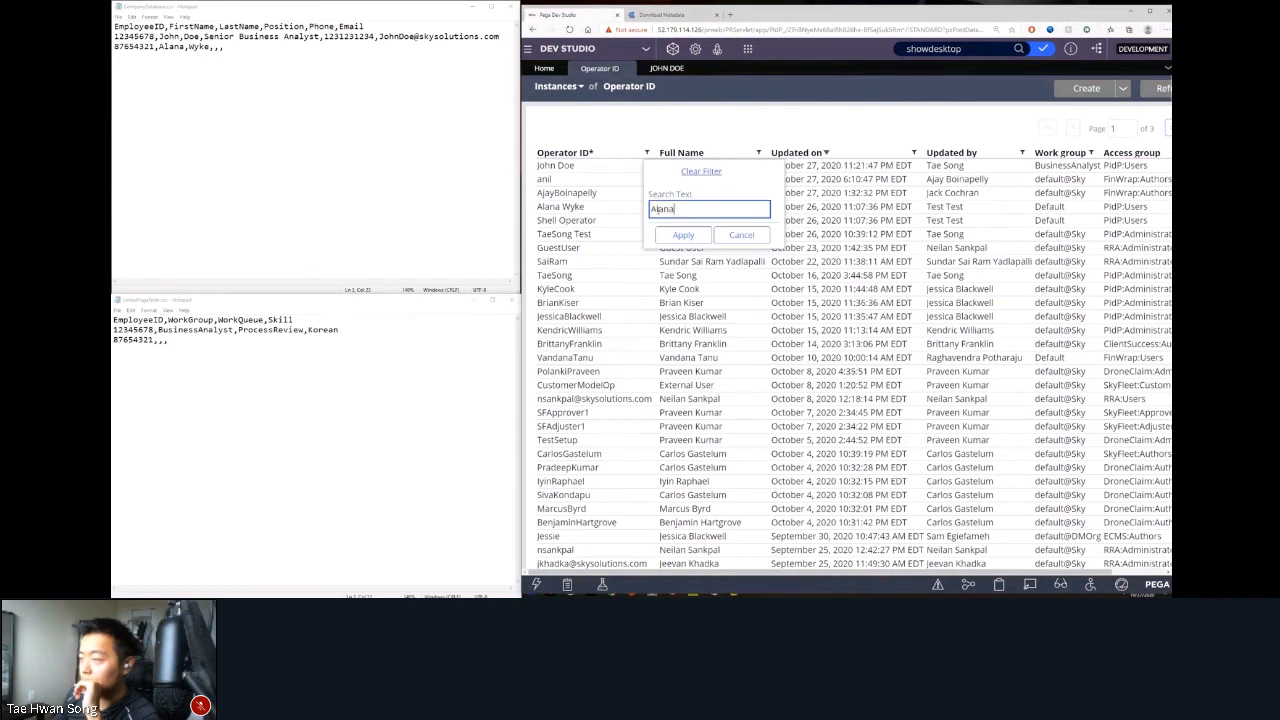
pyautogui.click(684, 234)
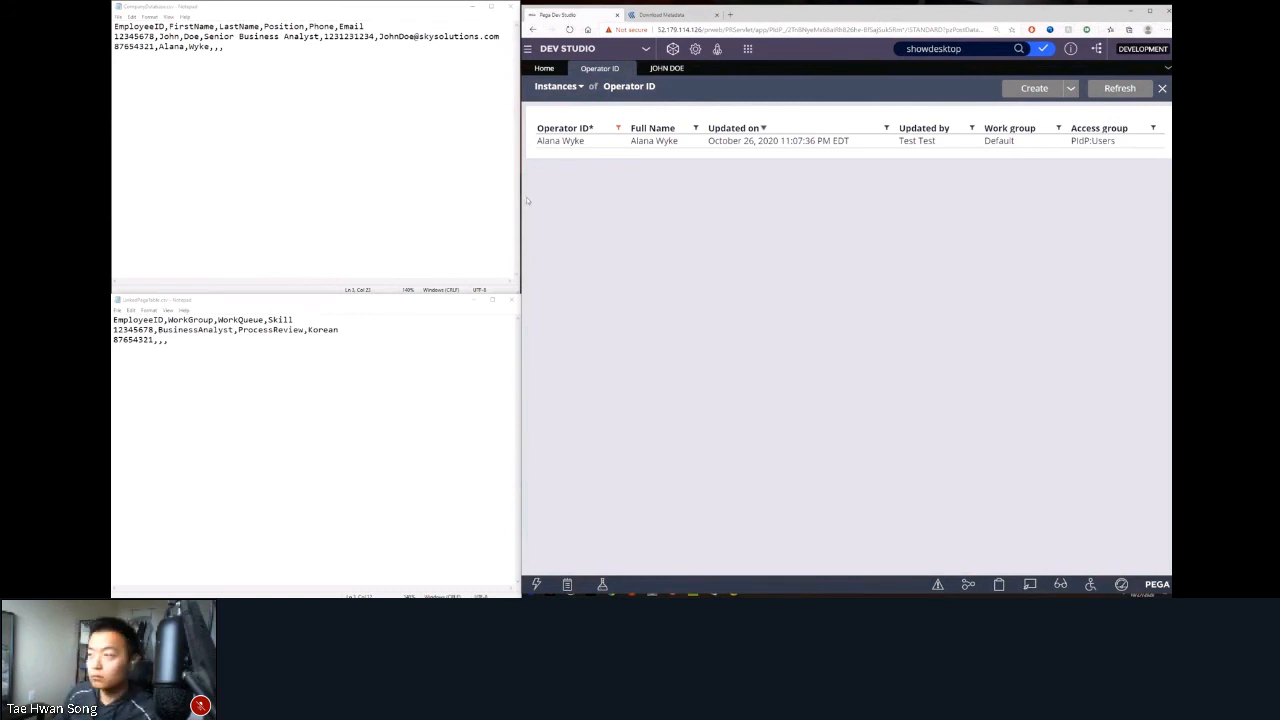
pyautogui.moveTo(532, 246)
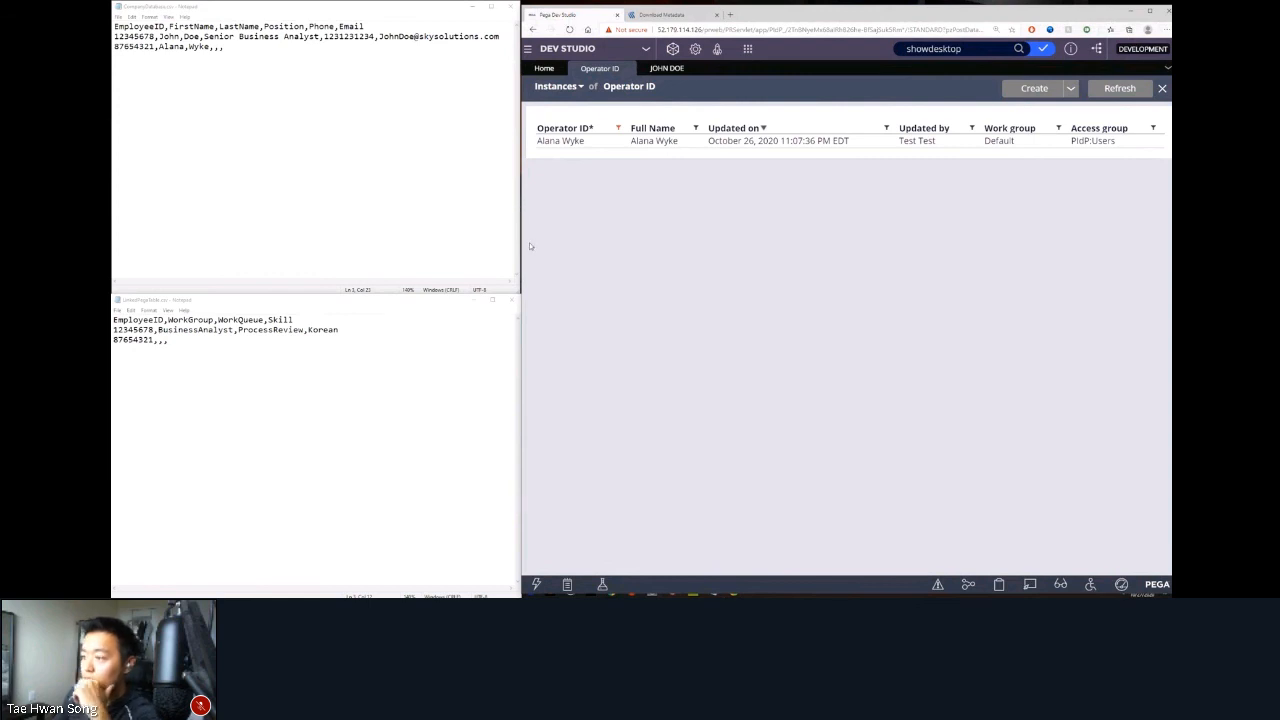
pyautogui.moveTo(536, 266)
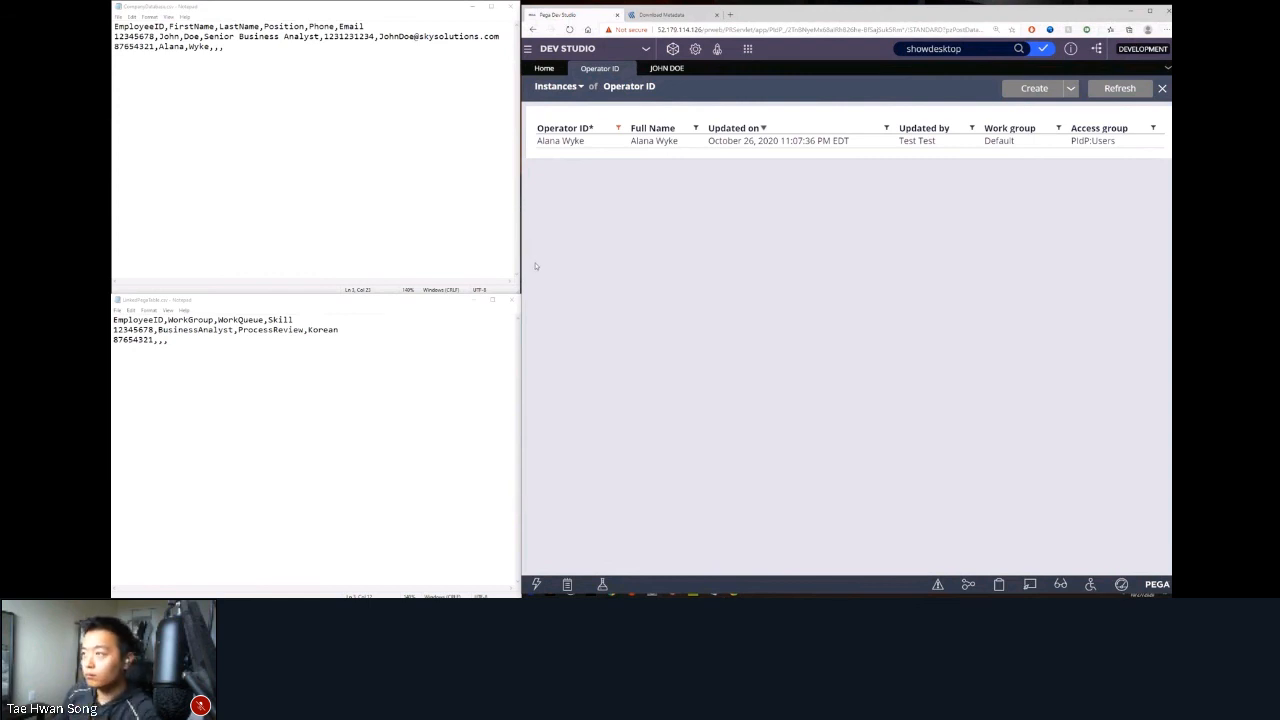
pyautogui.moveTo(592, 272)
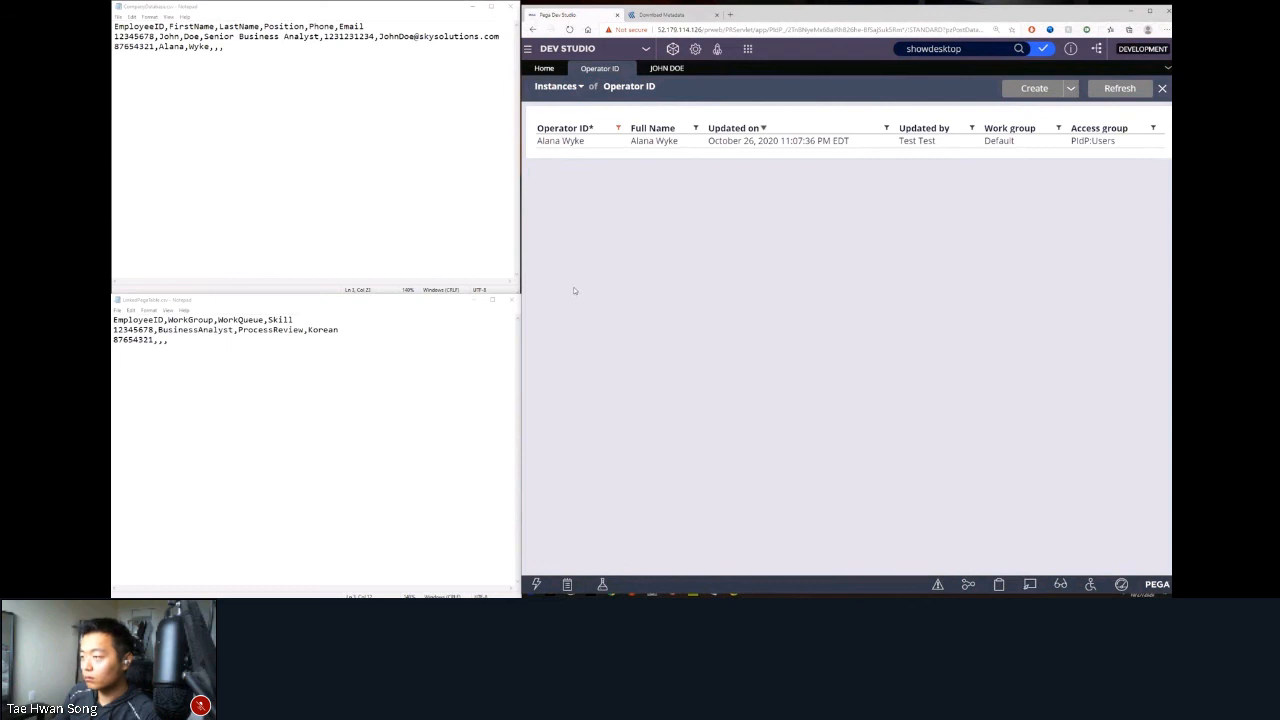
pyautogui.moveTo(566, 296)
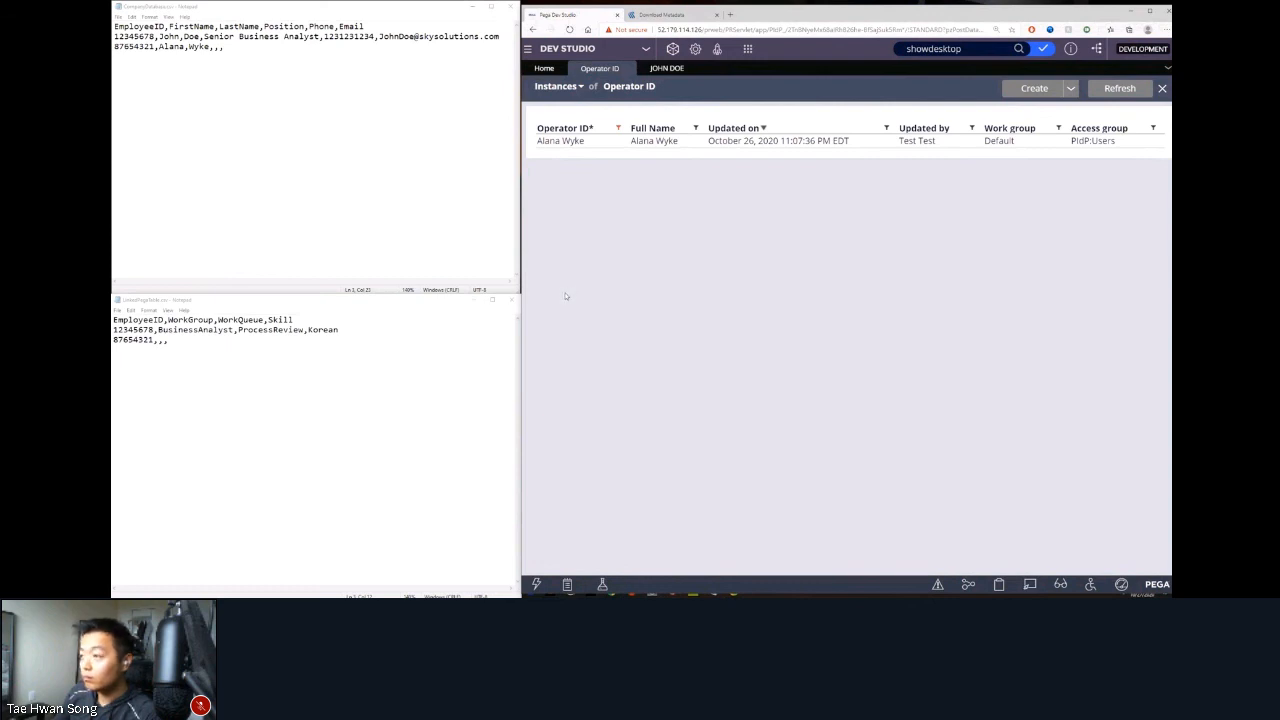
# Enter service name 'test' and alias 'test', keeping the default Name Identifier operator mapping
pyautogui.click(748, 48)
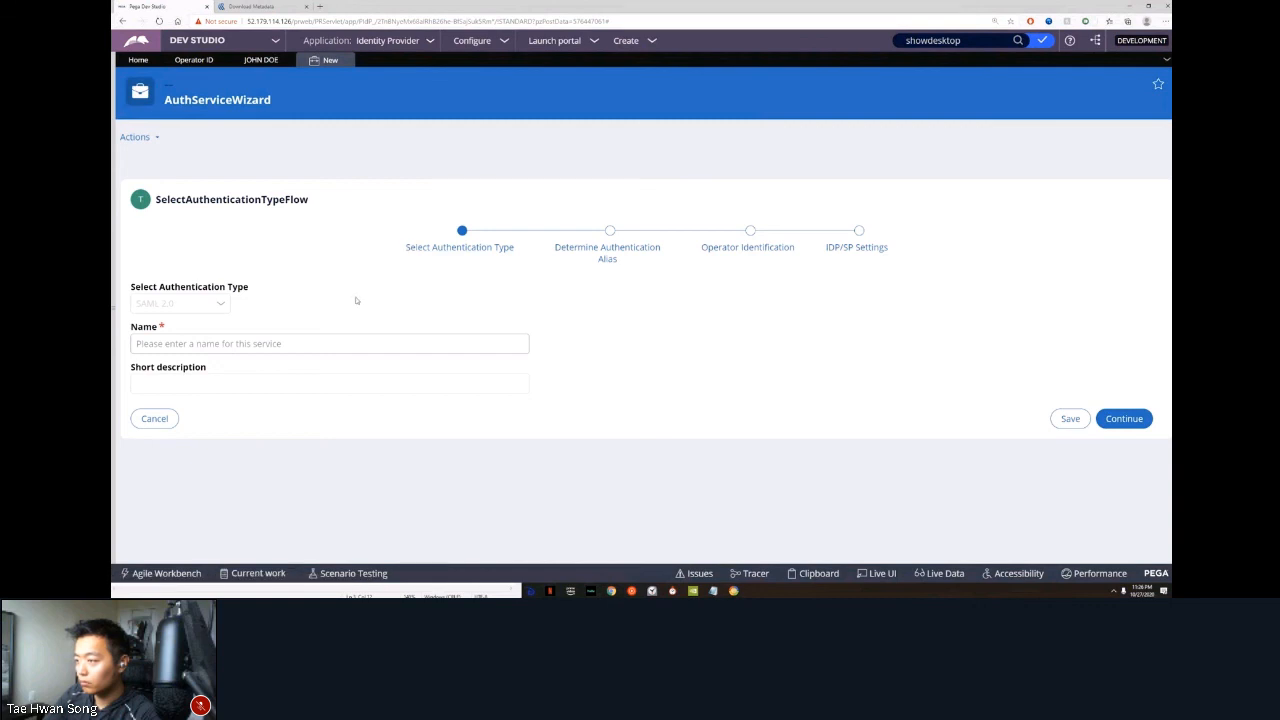
pyautogui.write('test')
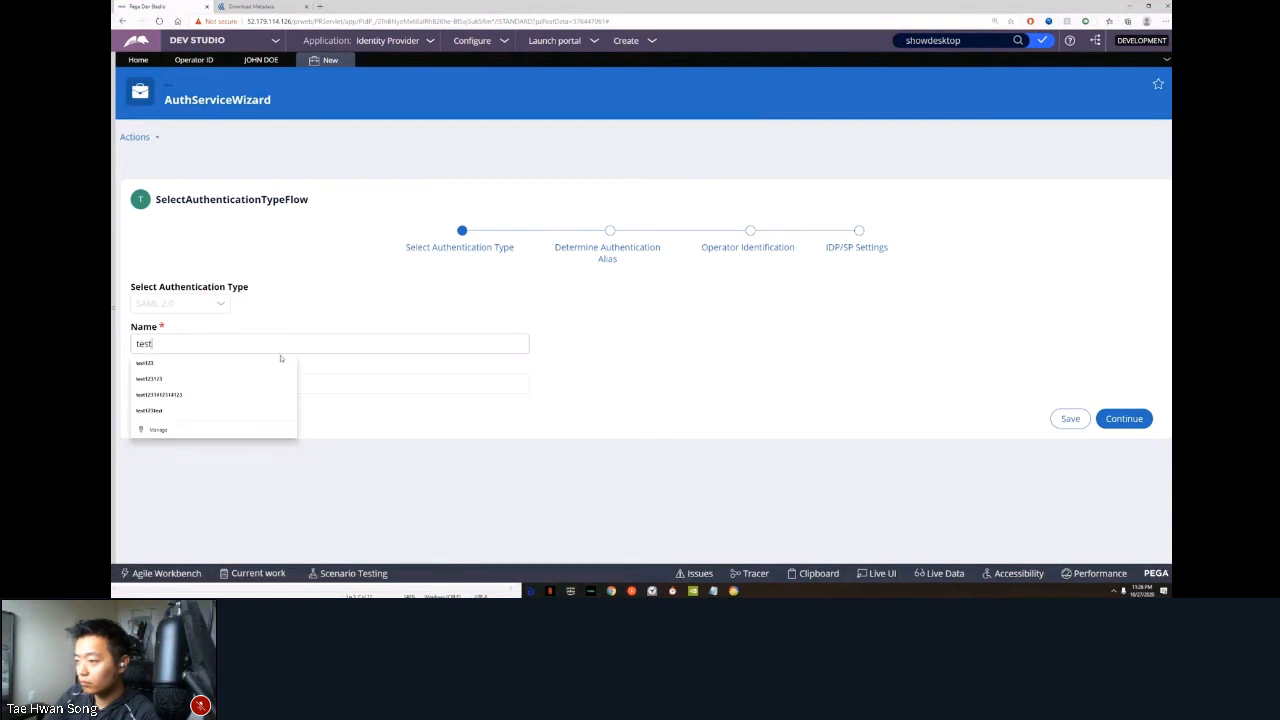
pyautogui.click(1124, 418)
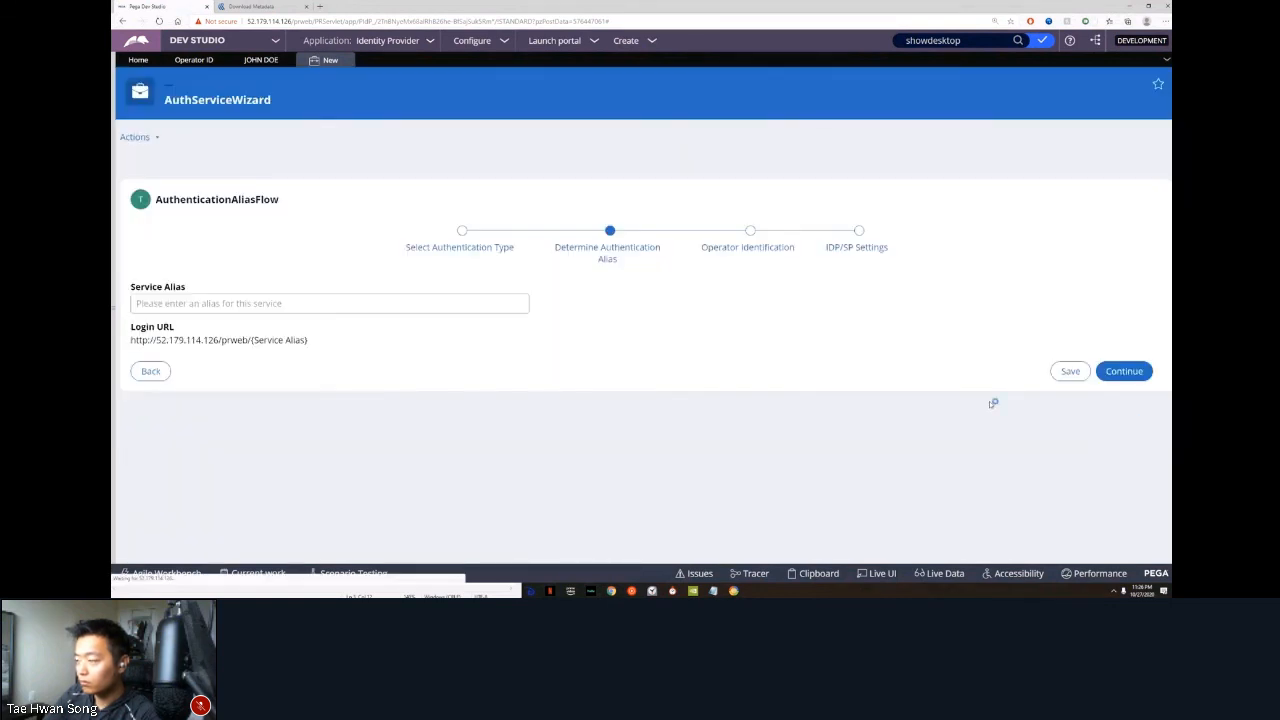
pyautogui.write('test')
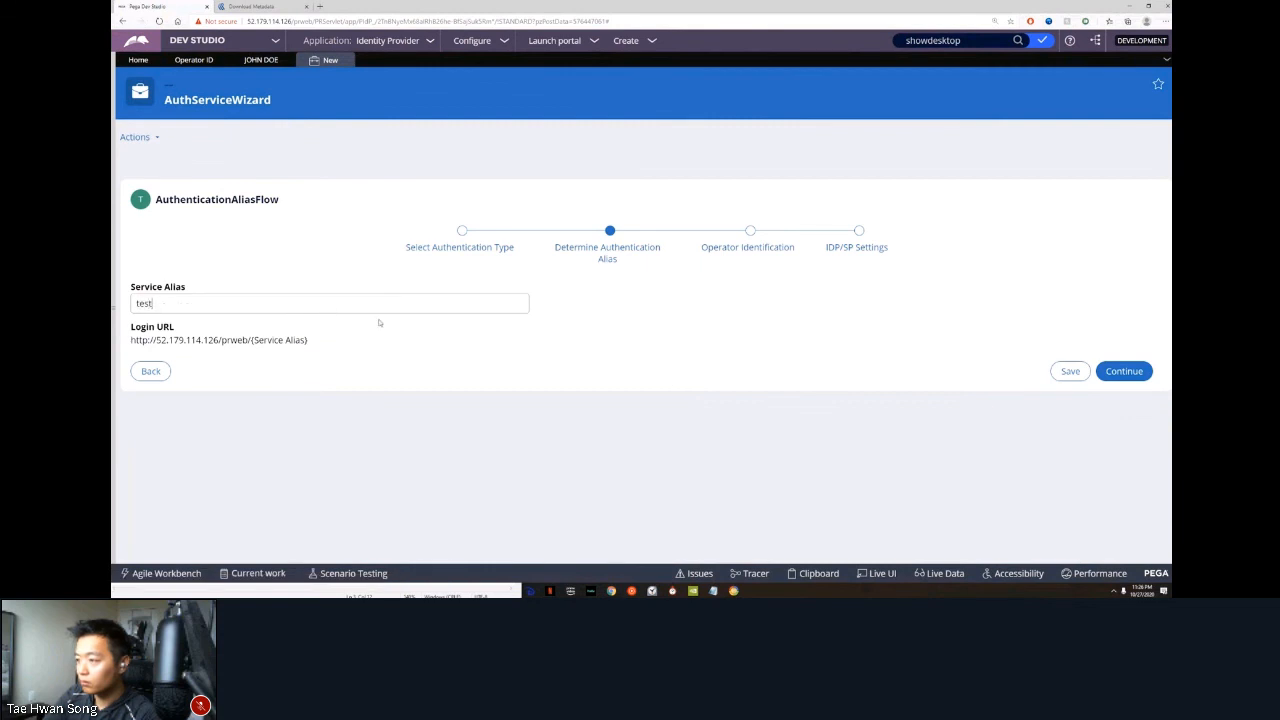
pyautogui.click(1124, 370)
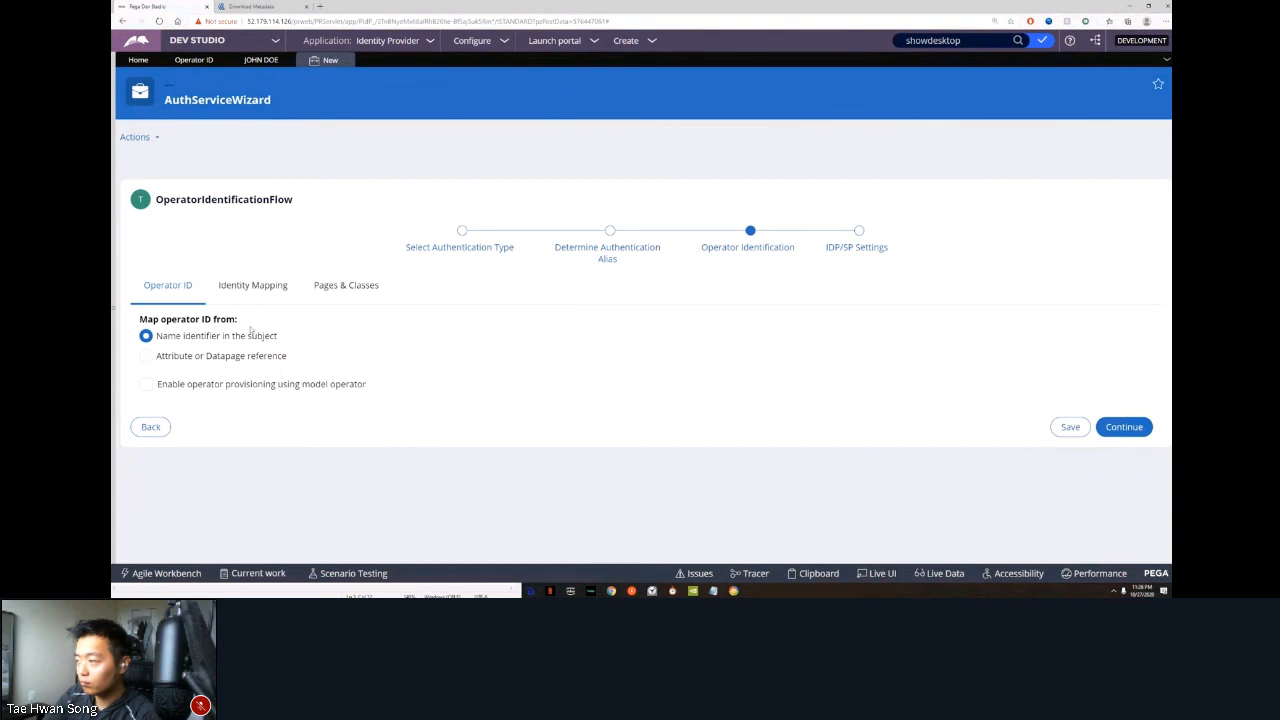
pyautogui.click(1124, 426)
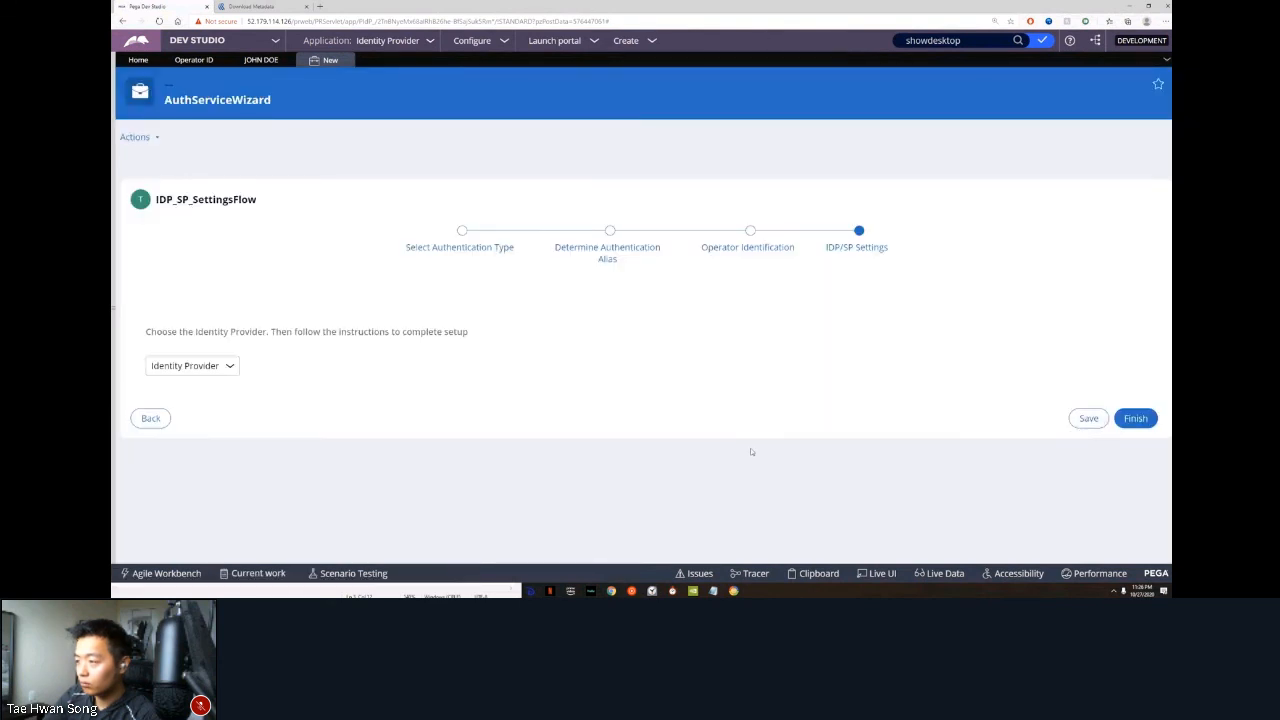
pyautogui.moveTo(656, 442)
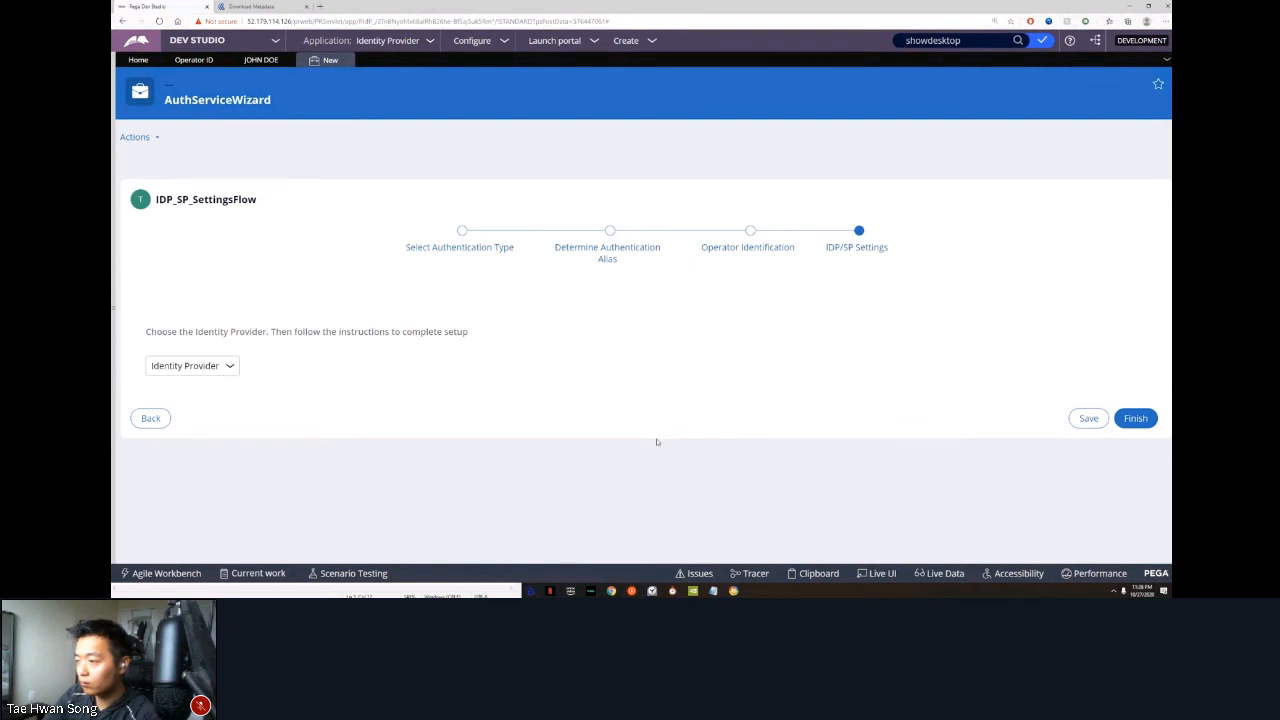
# Select Auth0 as the identity provider and show the Service Provider (SP) Settings
pyautogui.click(190, 364)
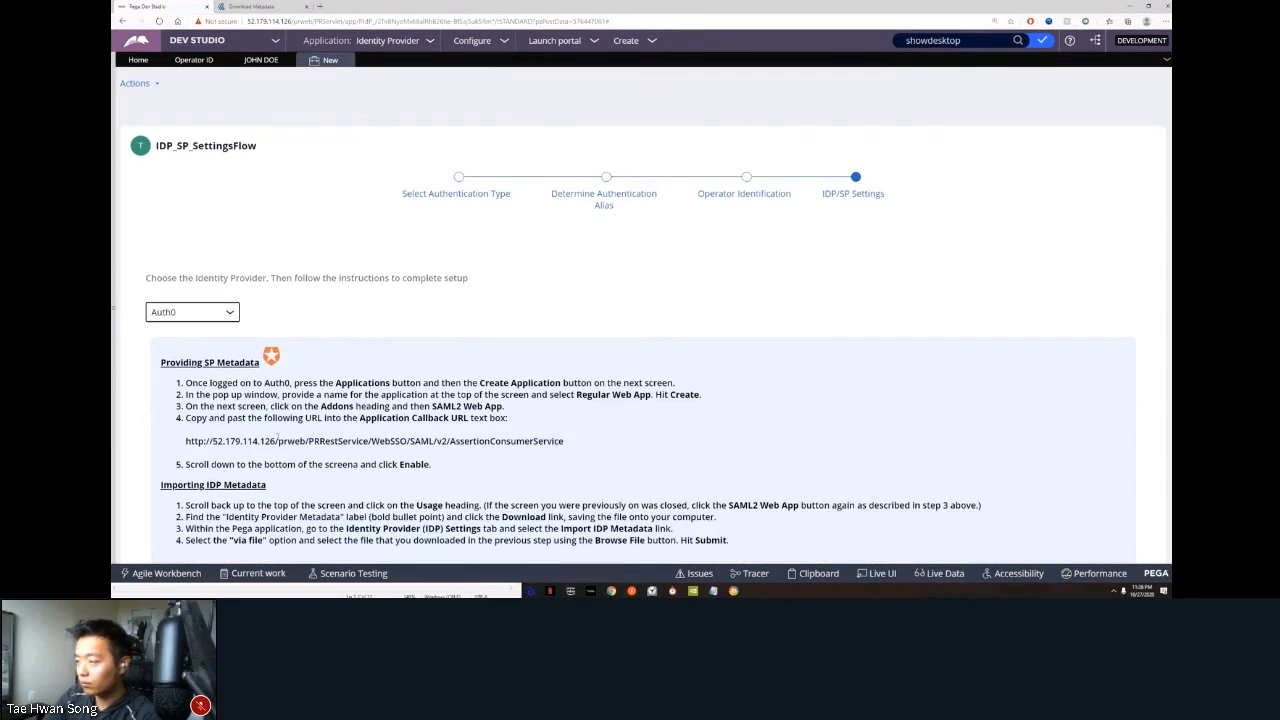
pyautogui.scroll(-3)
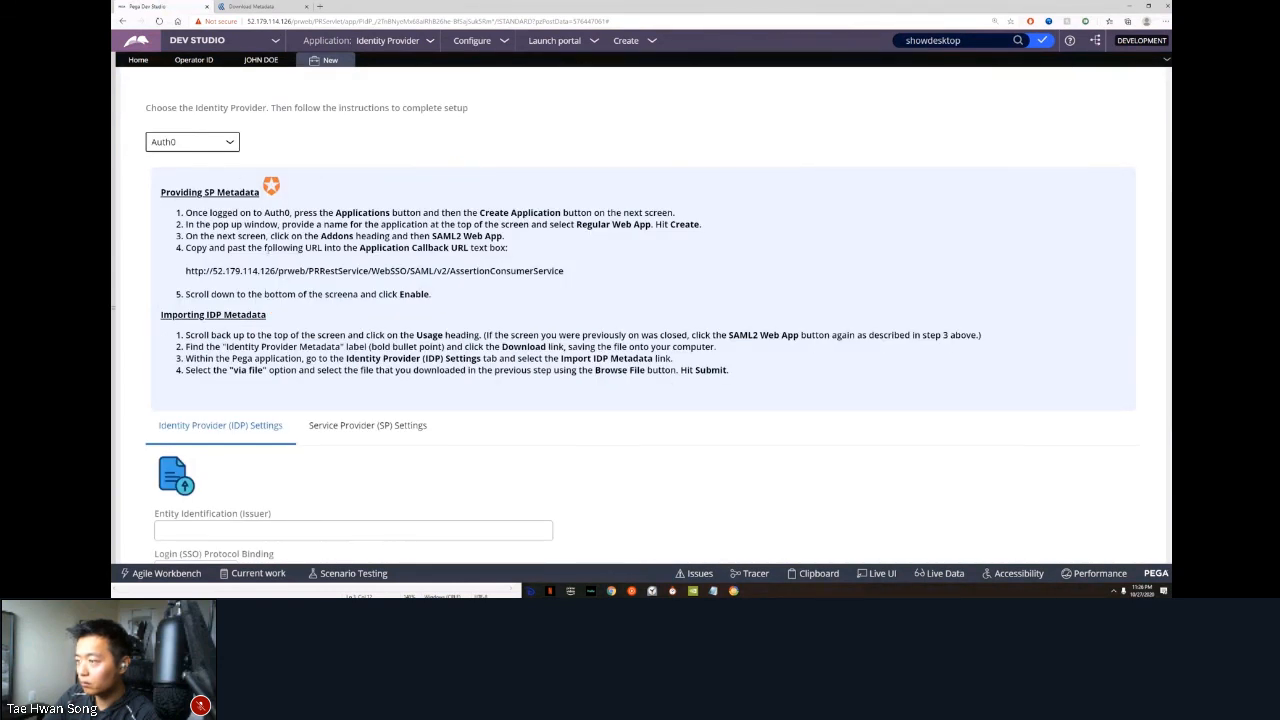
pyautogui.scroll(-3)
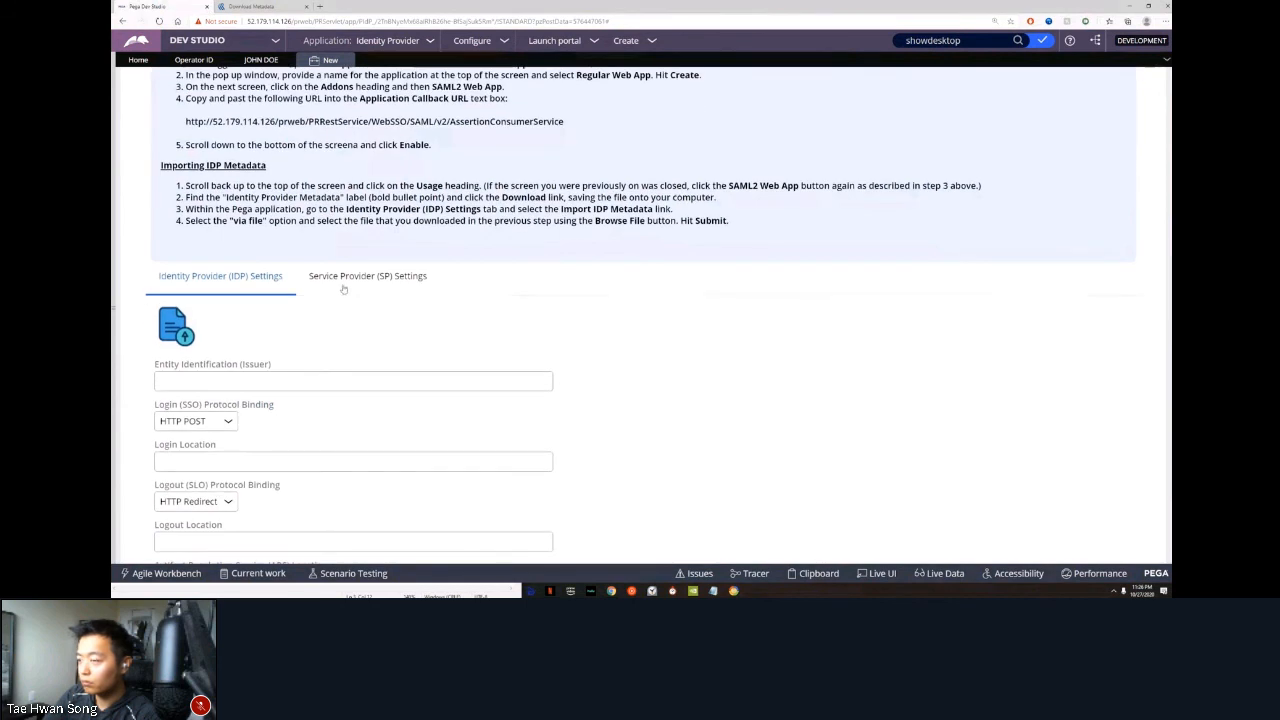
pyautogui.click(368, 276)
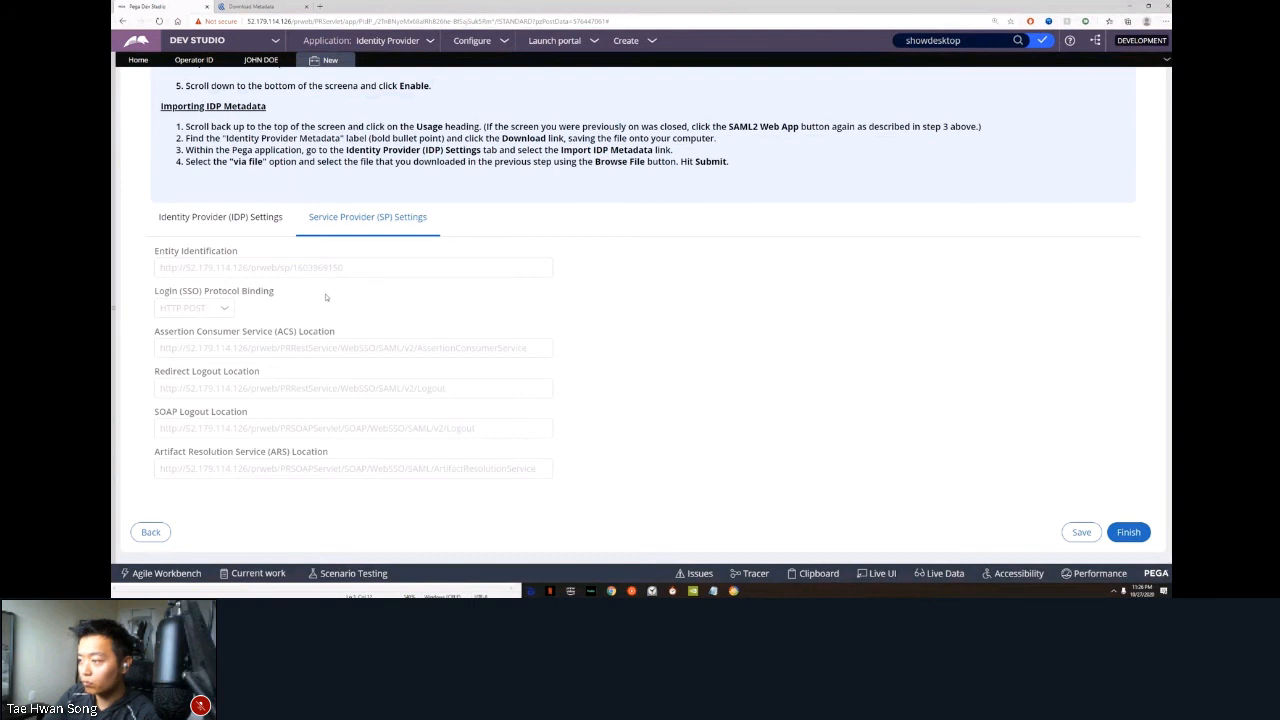
pyautogui.moveTo(318, 300)
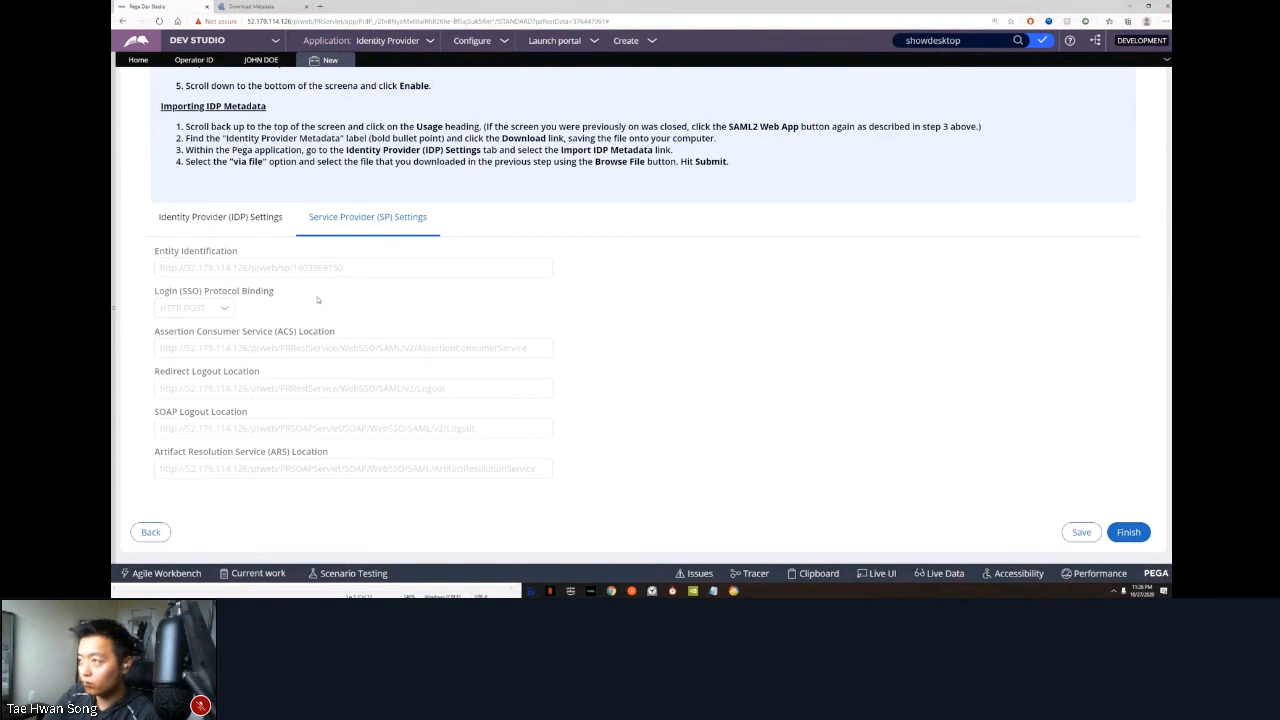